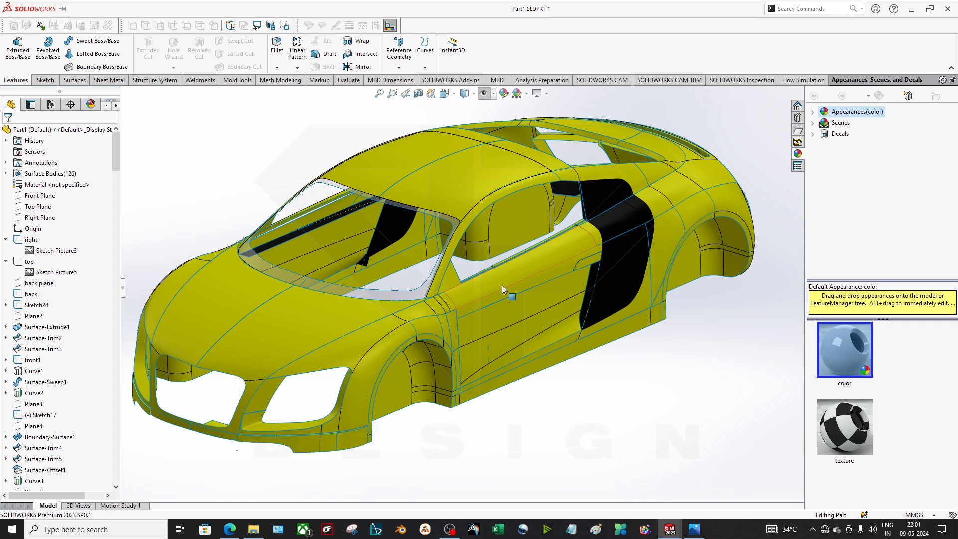
mouse_move(512, 251)
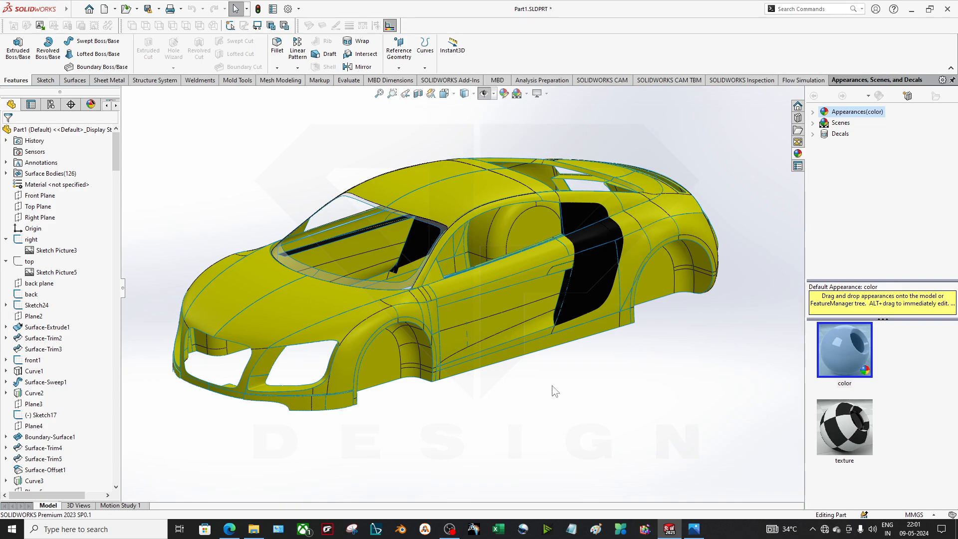
Leave the side-view and top-view sketches in SOLIDWORKS before switching to the Audi R8 blueprint in Photos.
left_click(55, 250)
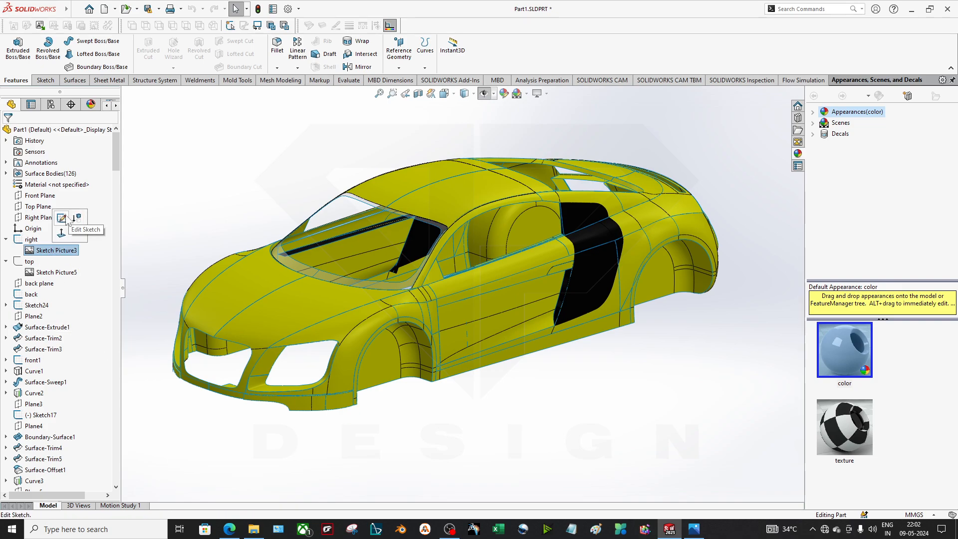
left_click(60, 218)
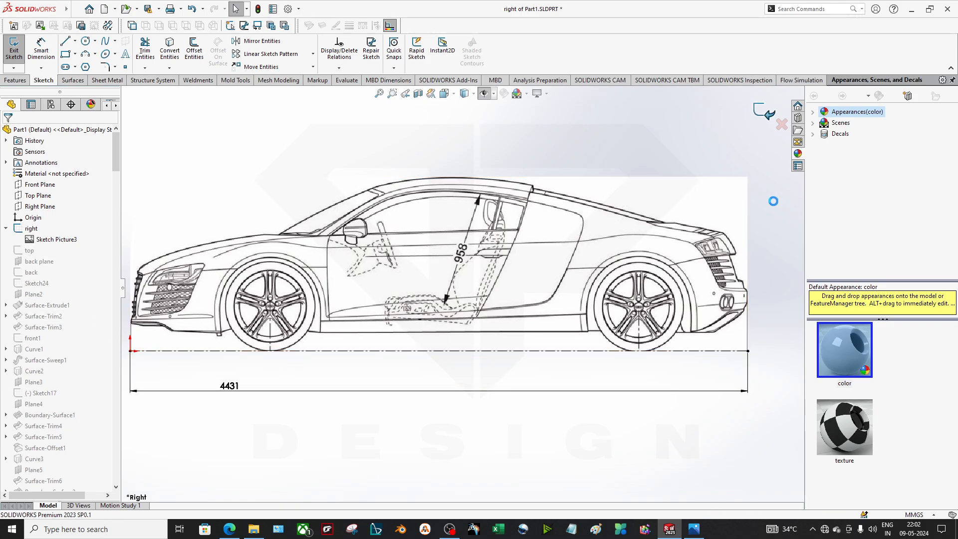
left_click(14, 49)
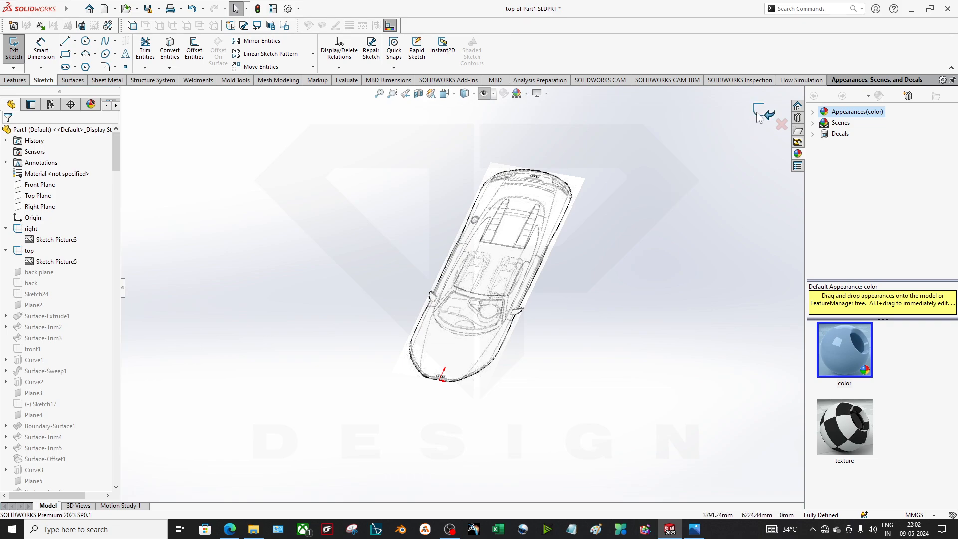
left_click(13, 50)
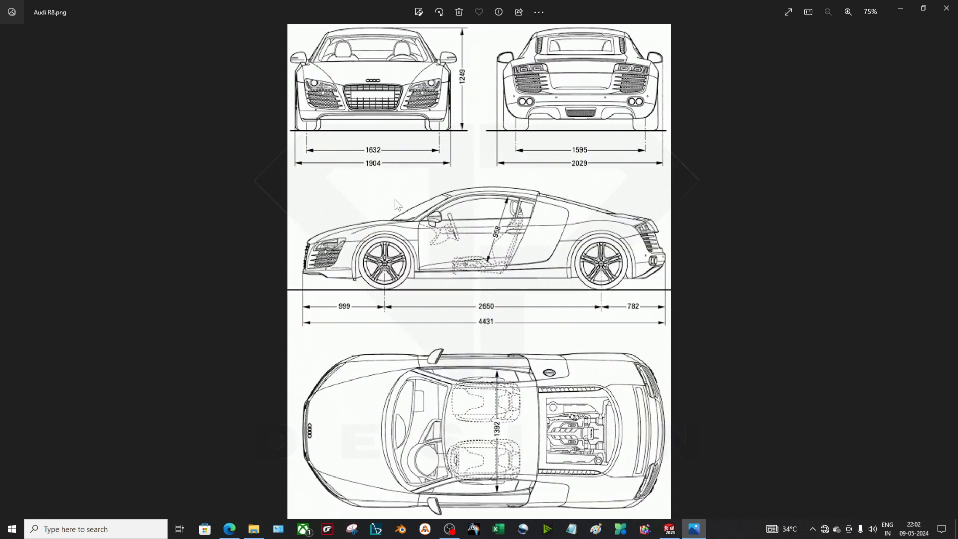
mouse_move(545, 296)
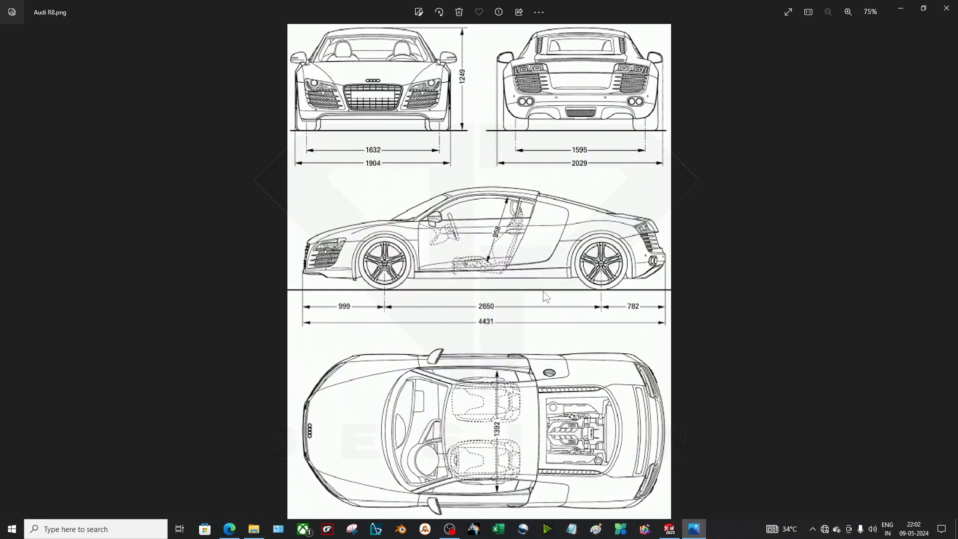
mouse_move(371, 449)
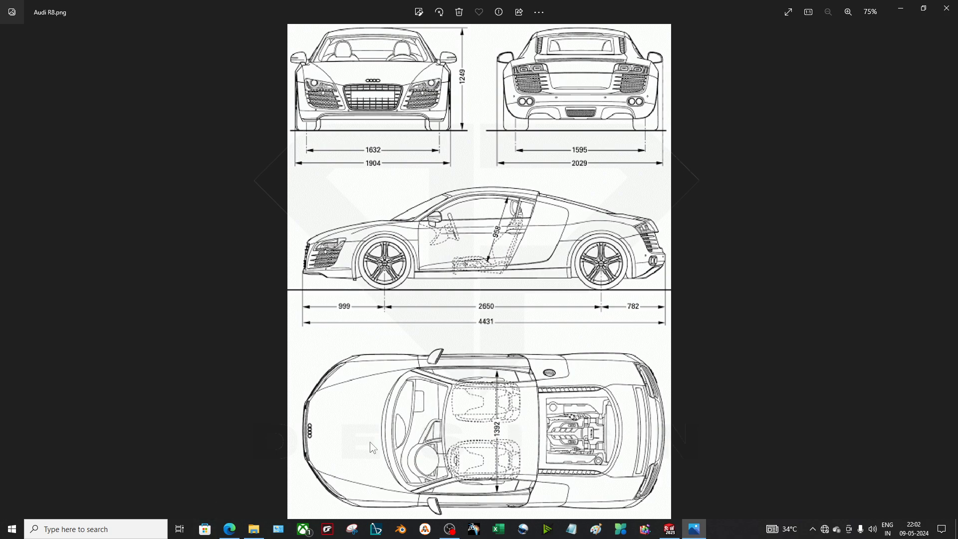
mouse_move(361, 454)
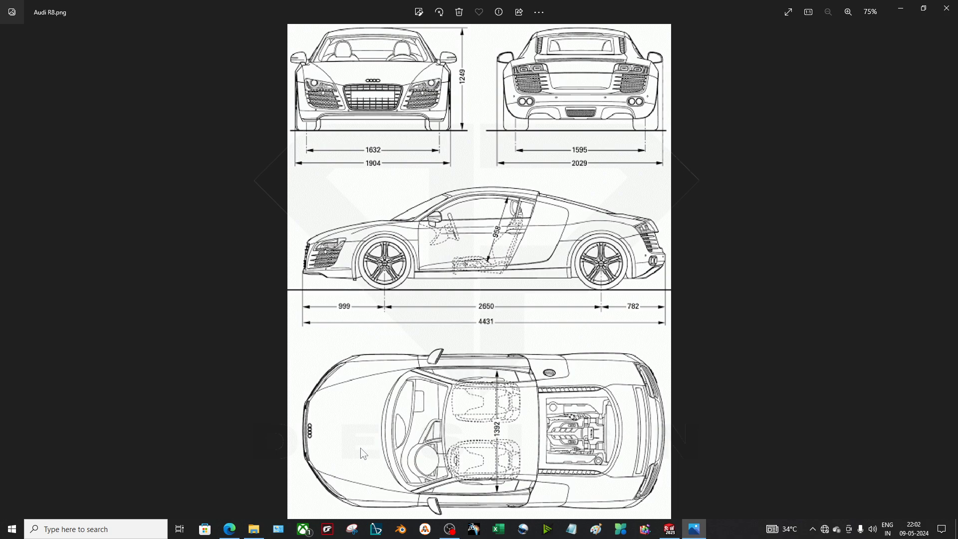
mouse_move(379, 98)
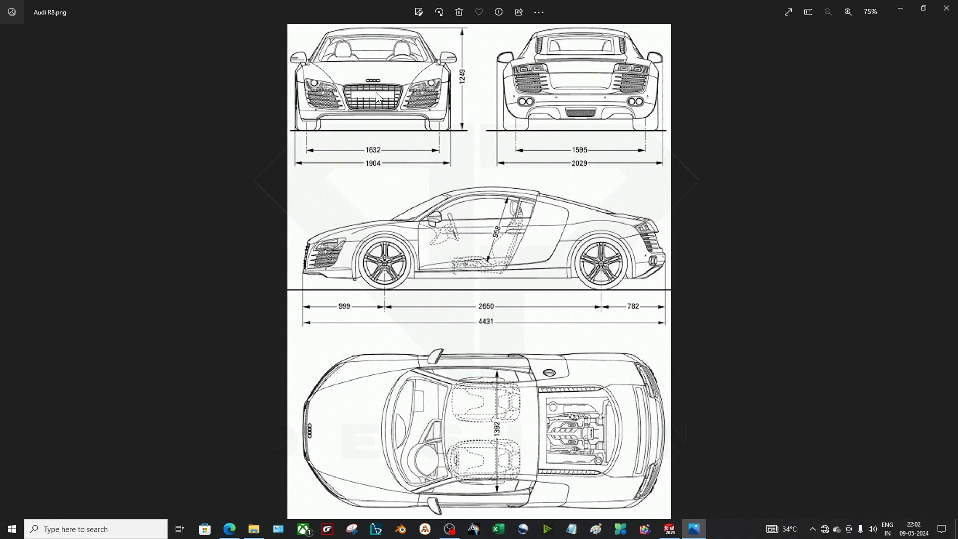
mouse_move(547, 98)
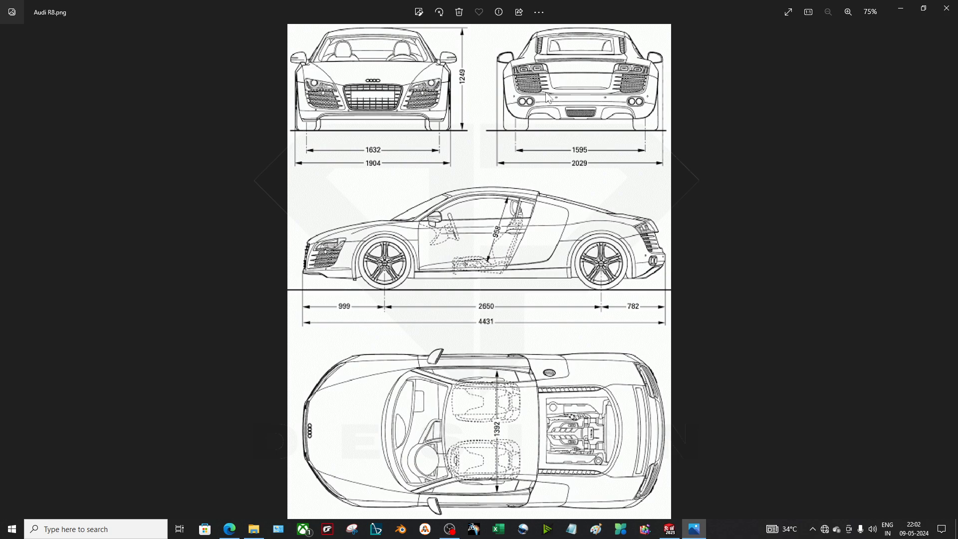
mouse_move(581, 92)
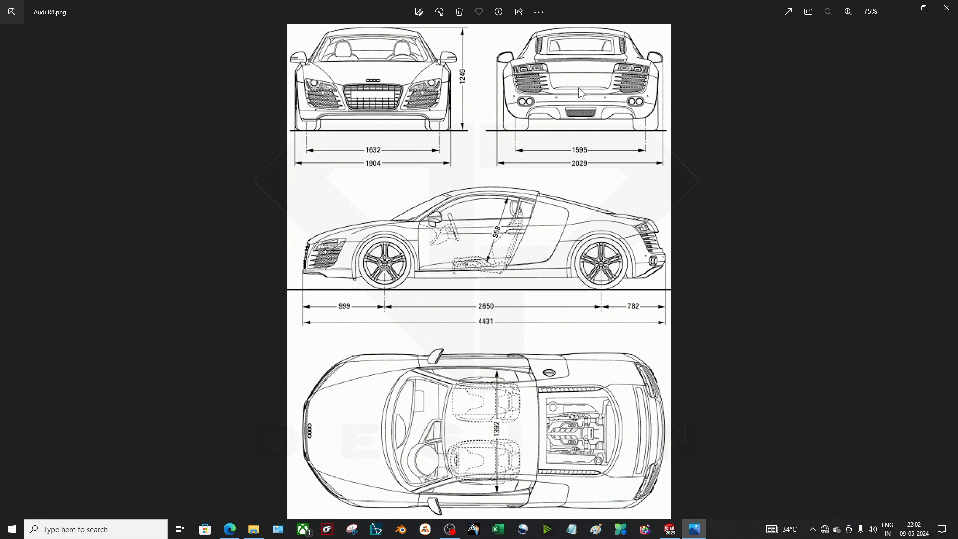
mouse_move(457, 360)
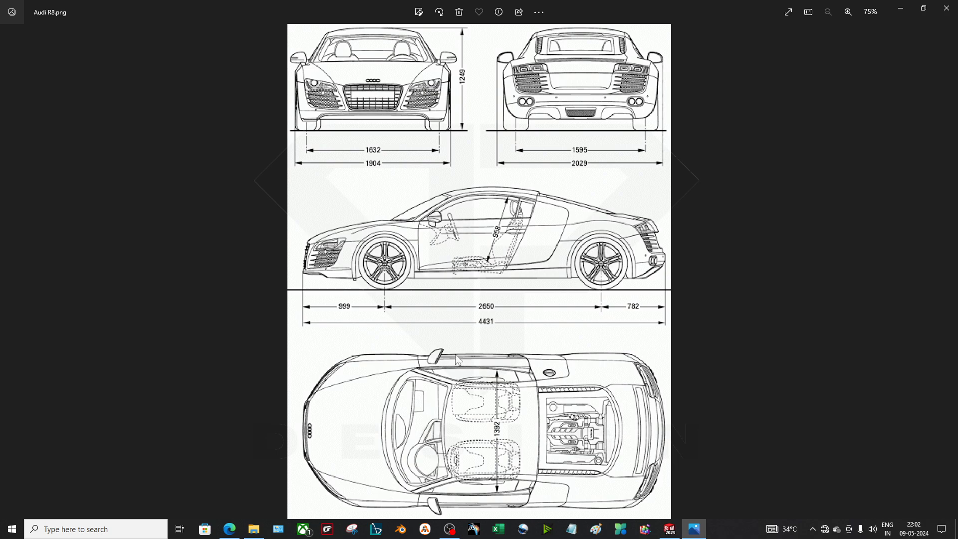
mouse_move(572, 346)
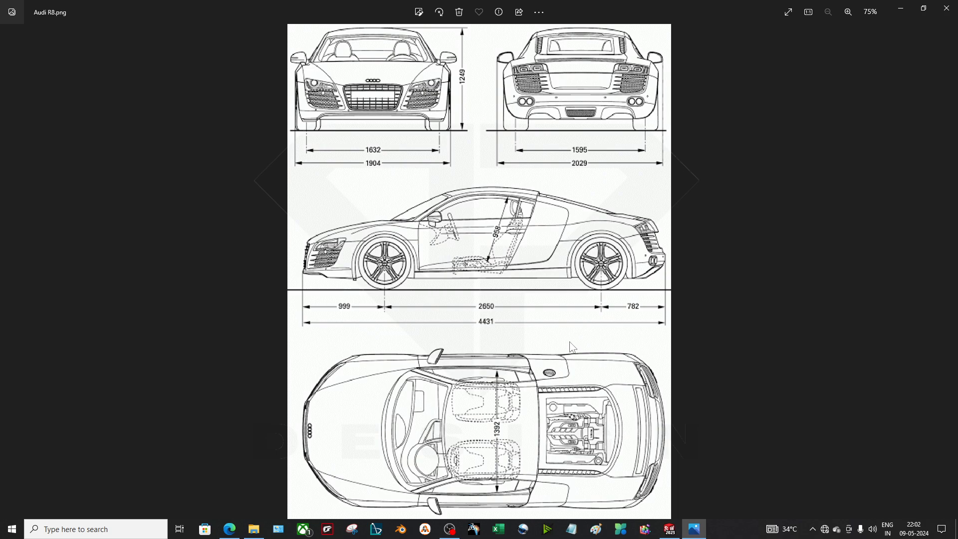
mouse_move(413, 276)
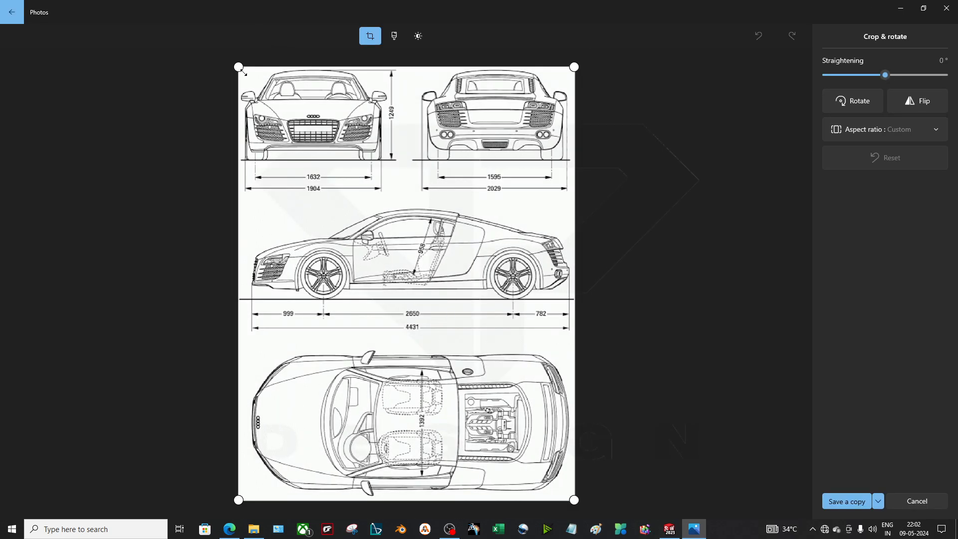
Crop the blueprint tightly around the top-view car and save the copy as Top View.
left_click_drag(239, 68, 242, 350)
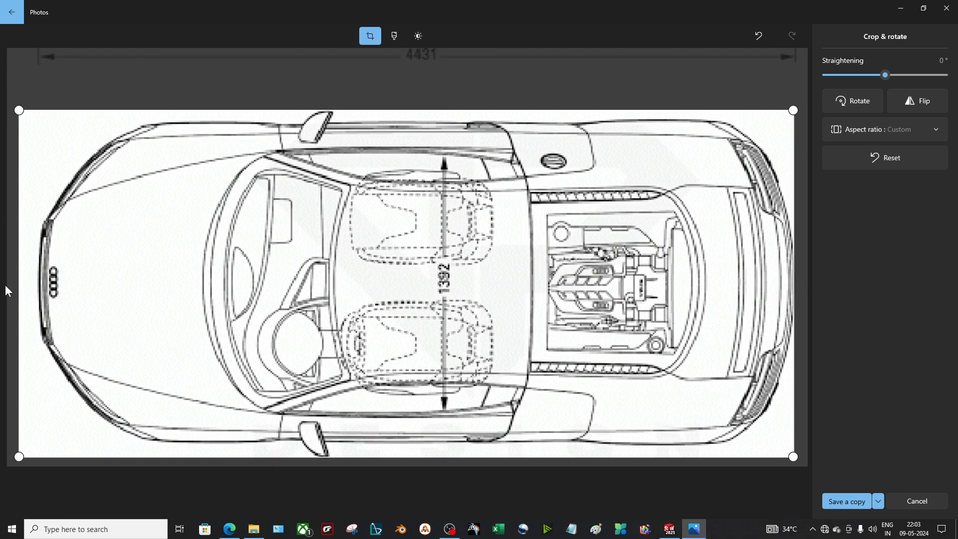
left_click_drag(19, 283, 36, 283)
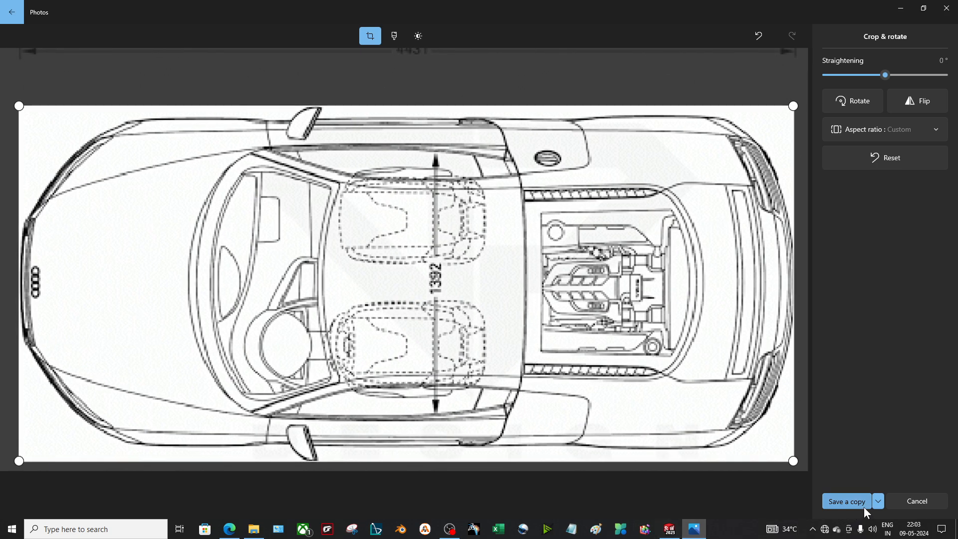
left_click(846, 501)
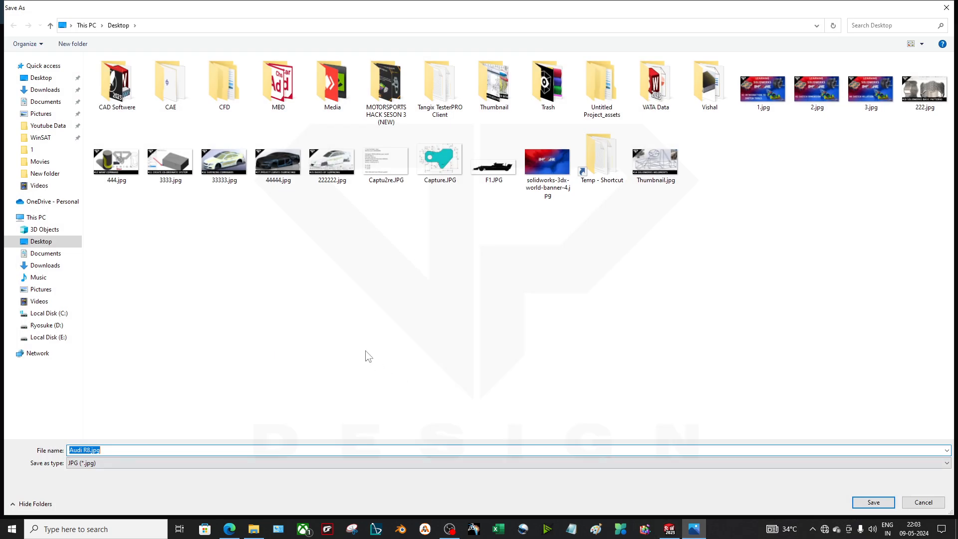
mouse_move(315, 437)
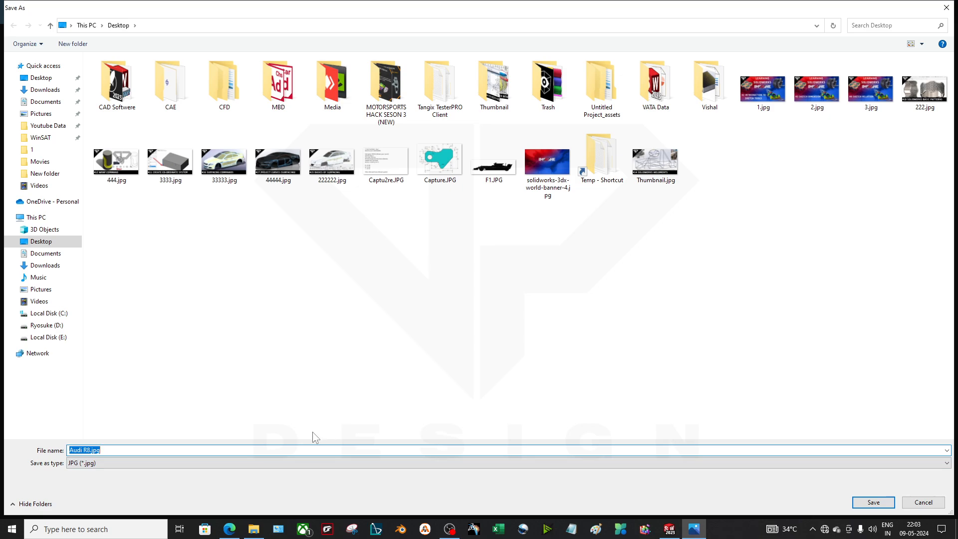
type("Top V")
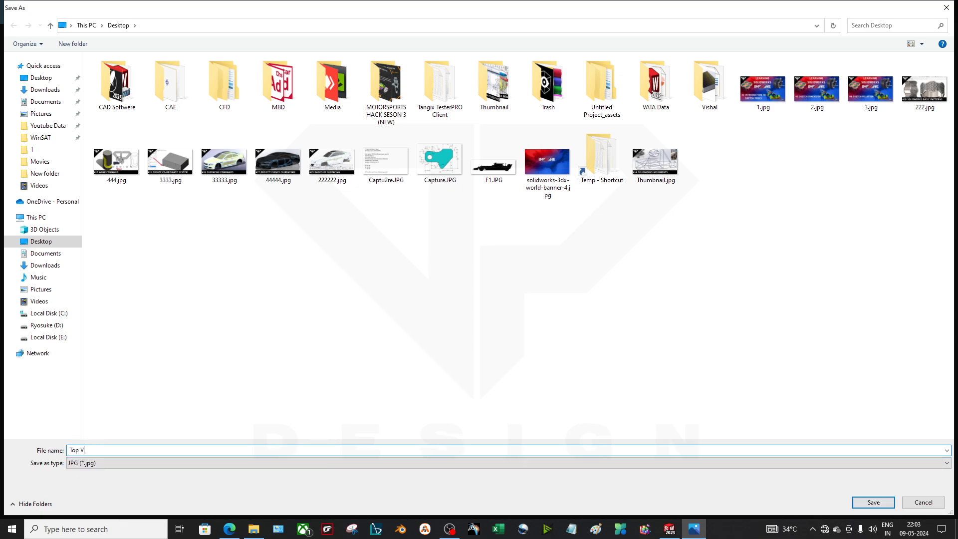
left_click(872, 502)
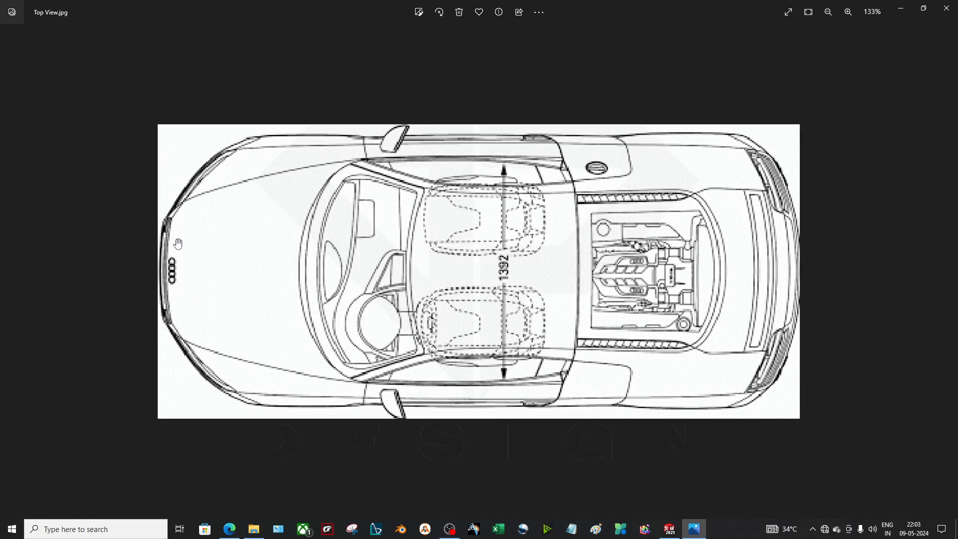
Browse Downloads then Desktop in File Explorer to find Top View.jpg among the Desktop images.
left_click(828, 11)
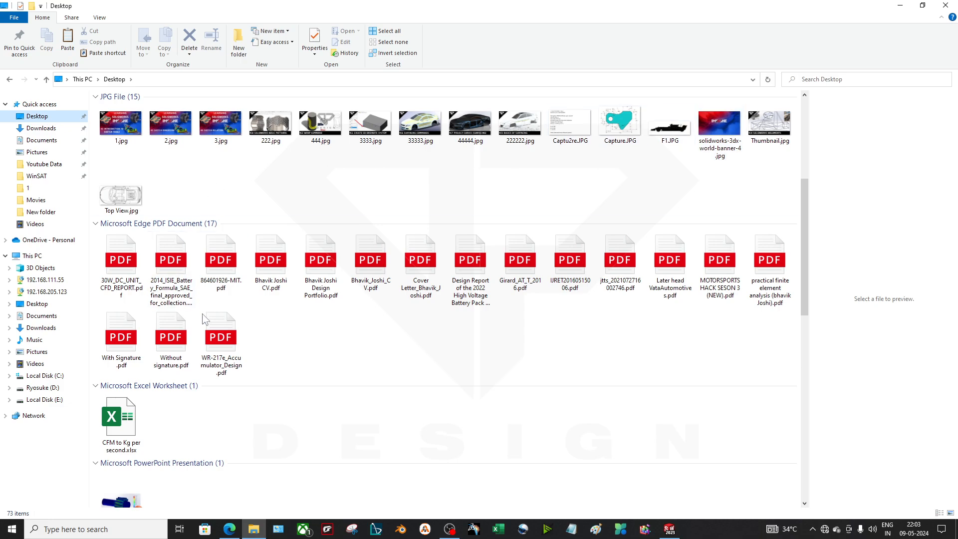
scroll("up", 3)
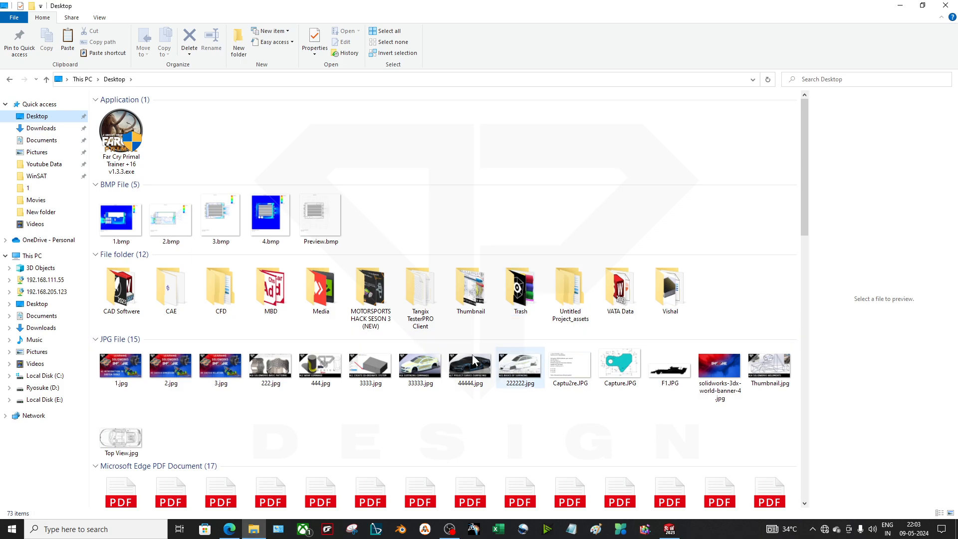
scroll("down", 3)
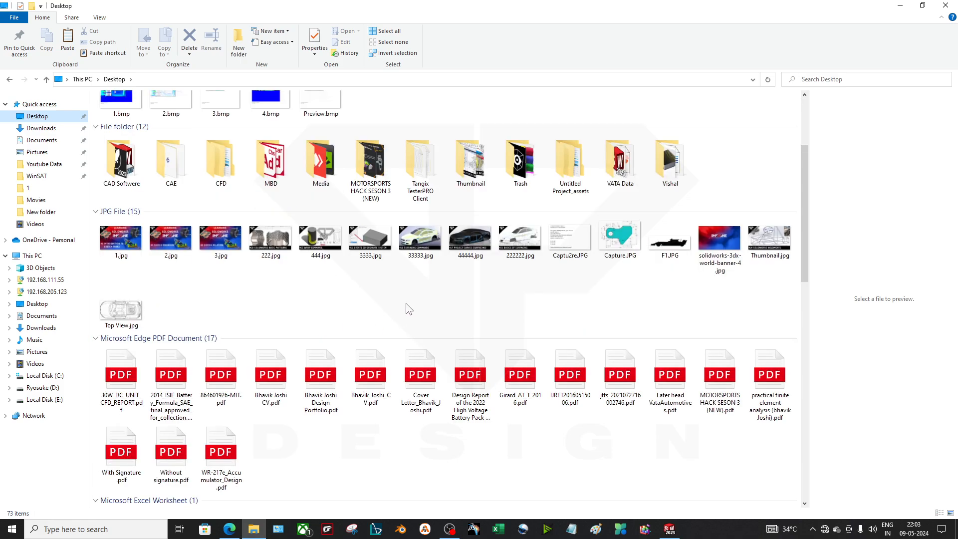
left_click(41, 128)
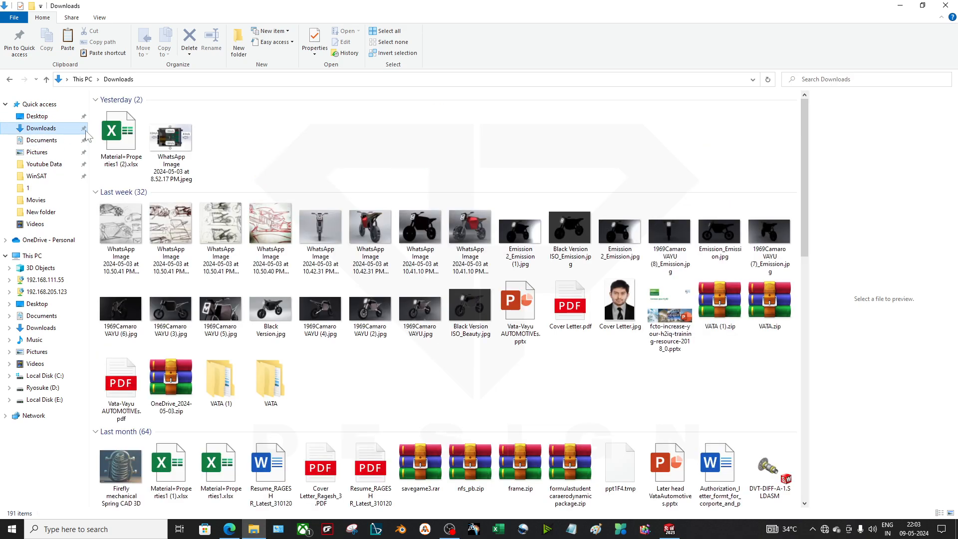
left_click(36, 117)
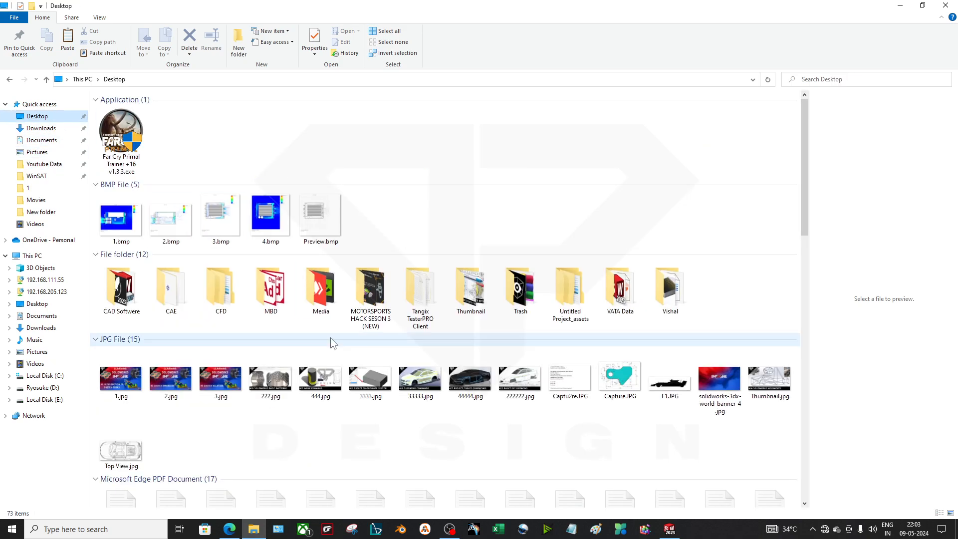
left_click(370, 287)
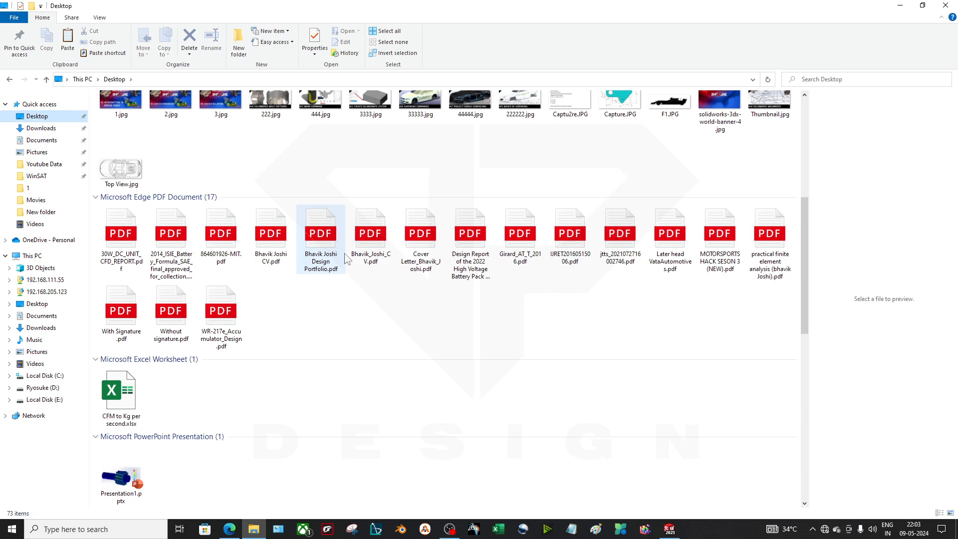
scroll("down", 3)
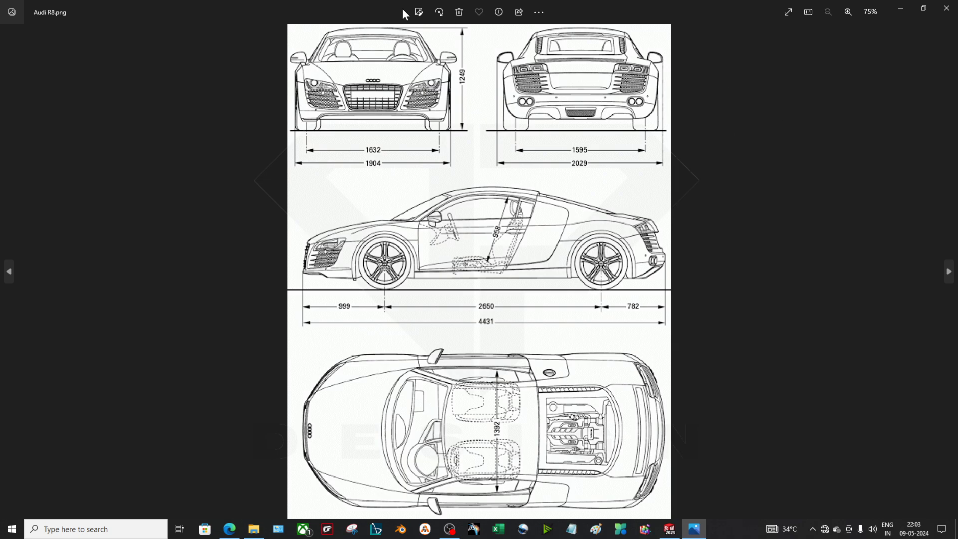
Crop the blueprint down to the car's side view and save the copy as Side view.
left_click(418, 12)
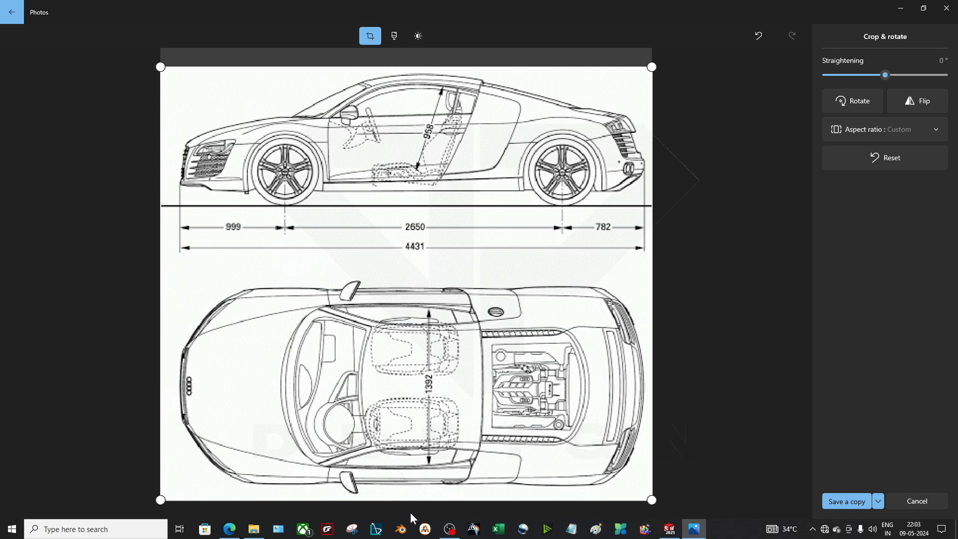
left_click_drag(405, 495, 444, 207)
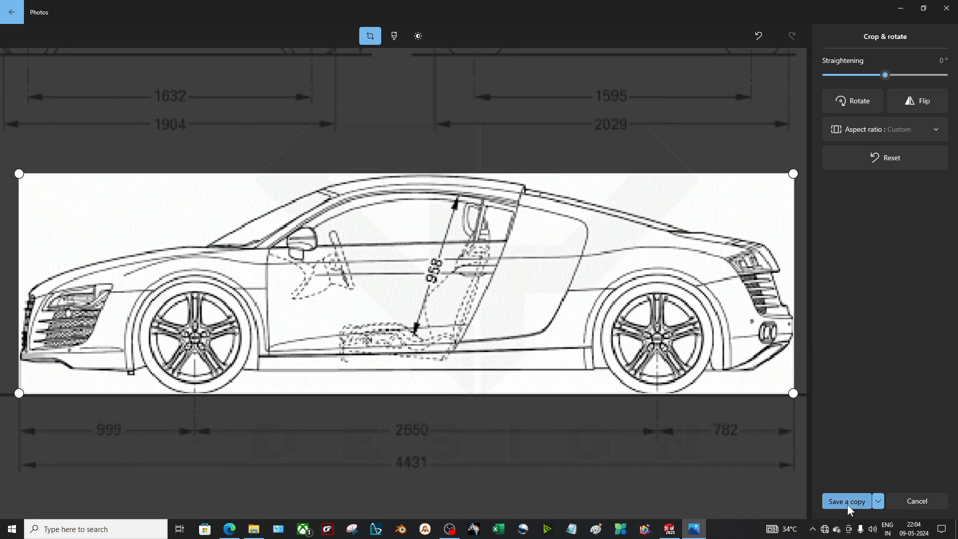
left_click(846, 501)
type("Side vie")
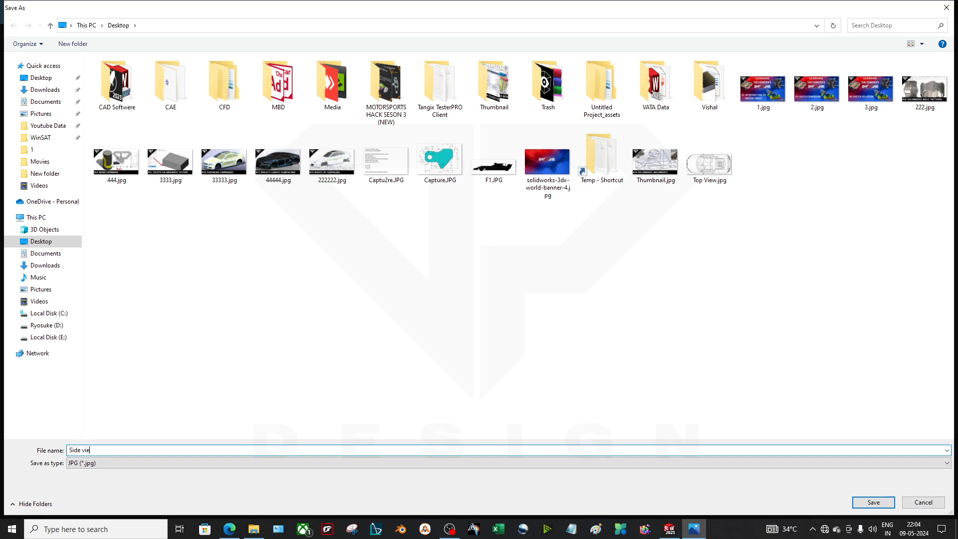
left_click(872, 502)
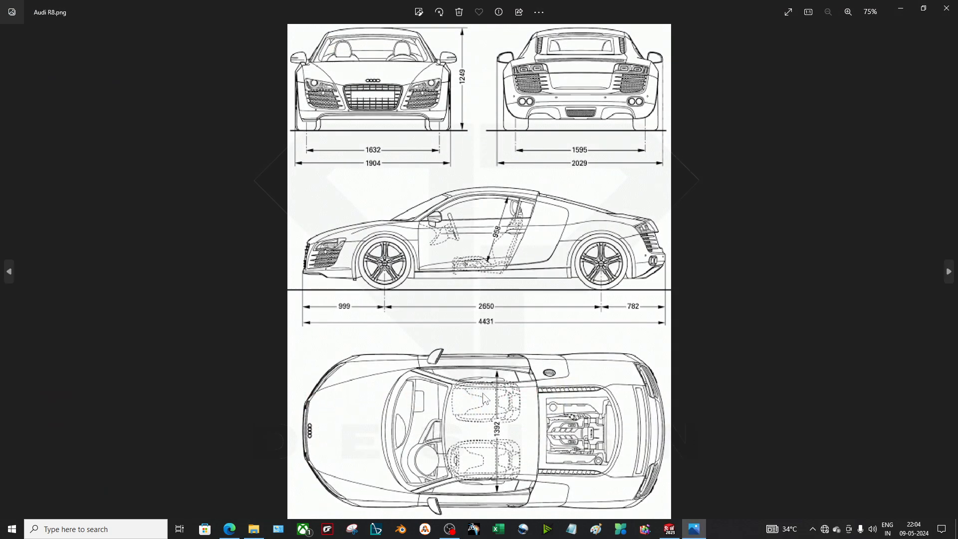
mouse_move(439, 45)
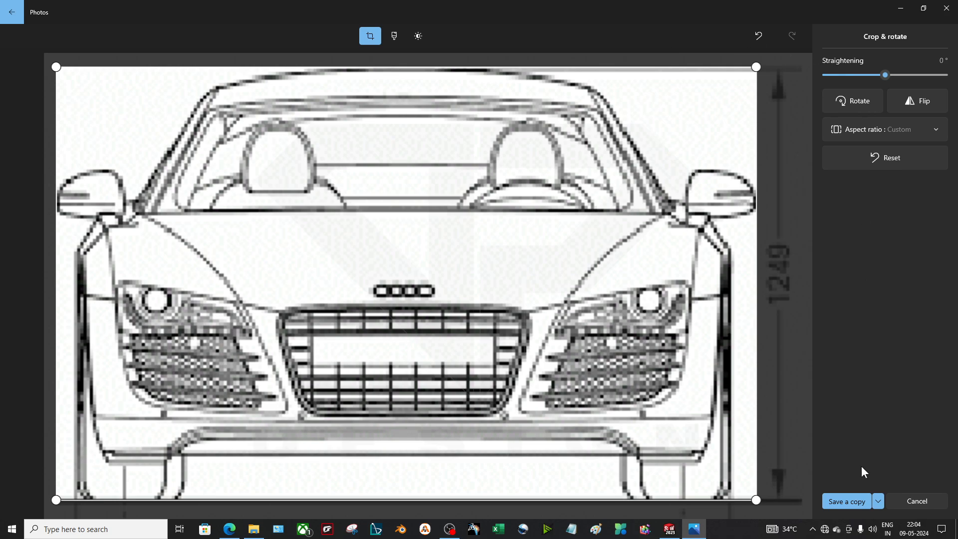
Save the cropped front view as a copy named Front View.
left_click(846, 501)
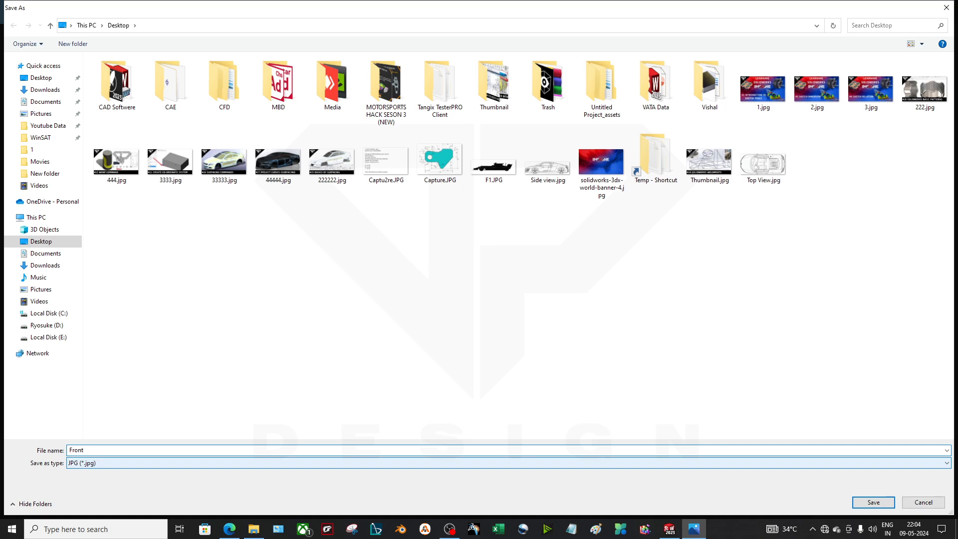
left_click(873, 501)
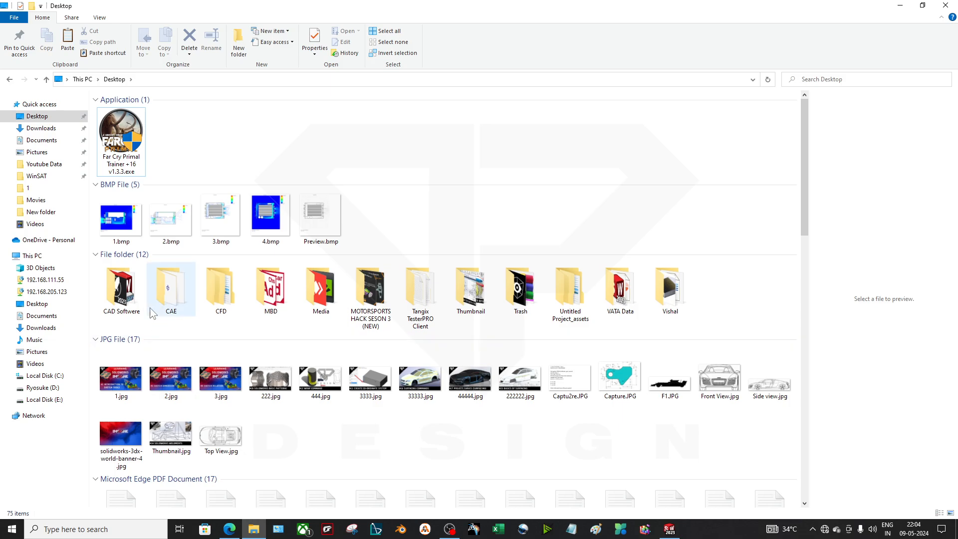
On the Desktop, select the Front View, Side view and Top View JPGs for moving into the Trash folder.
left_click(228, 529)
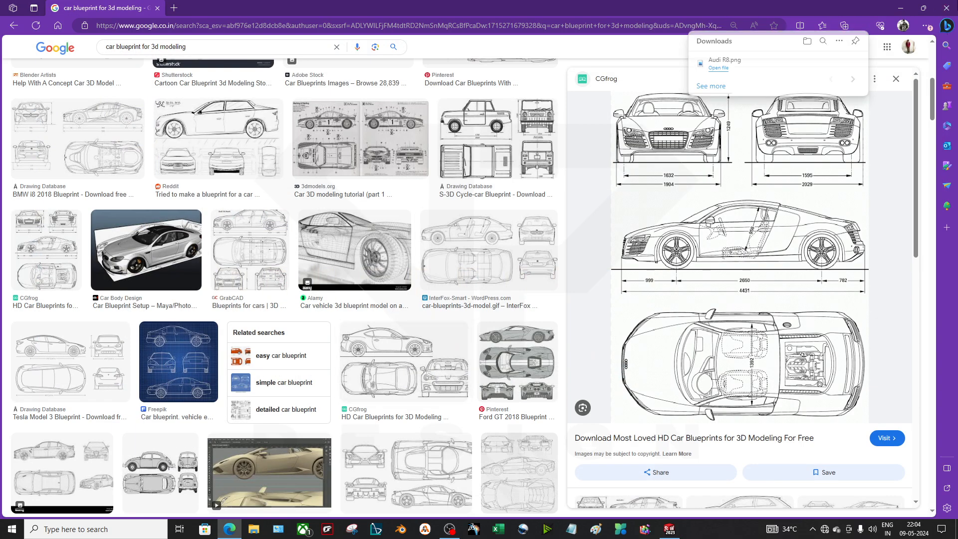
left_click(668, 529)
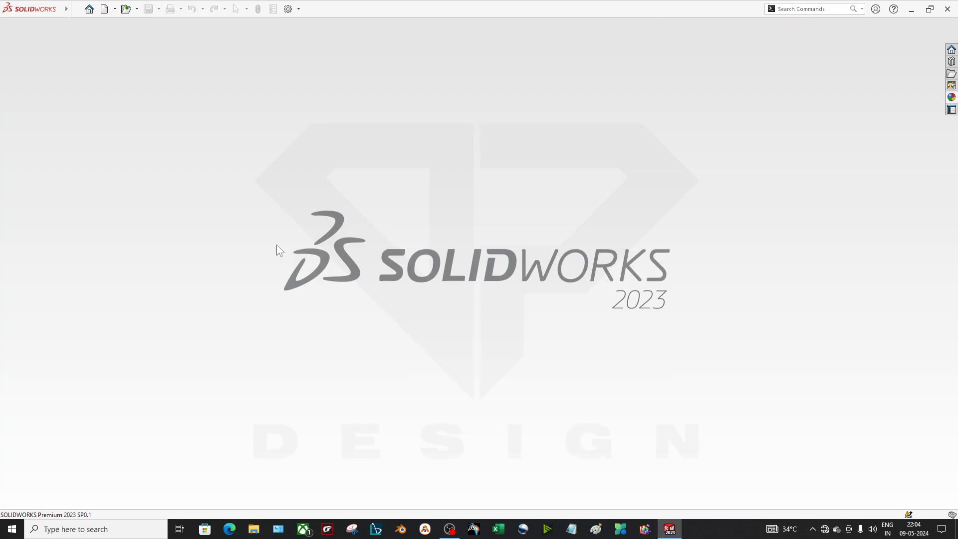
left_click(104, 9)
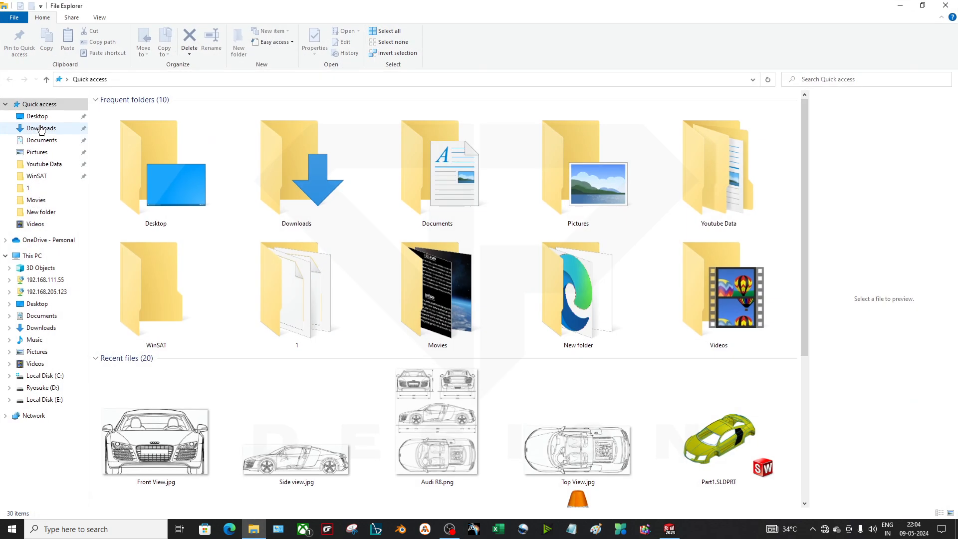
left_click(38, 116)
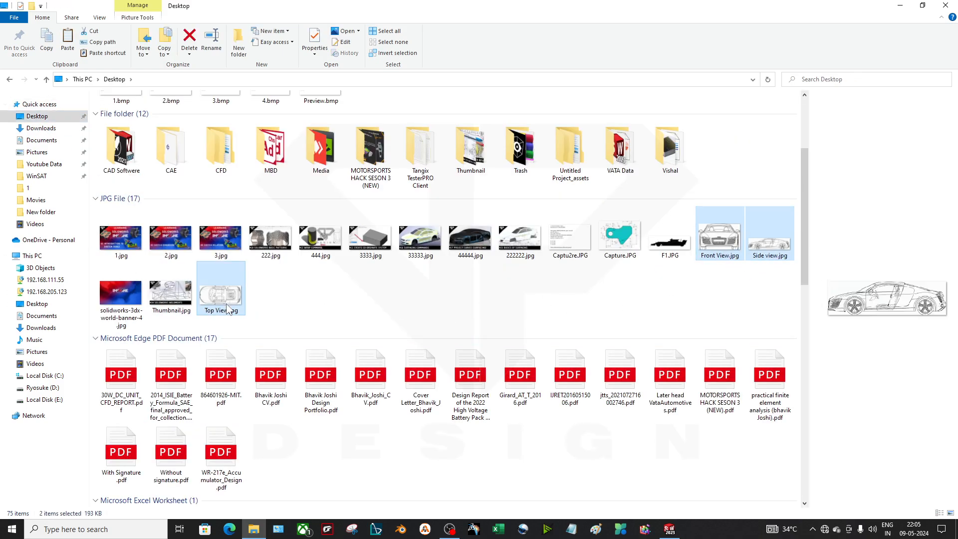
left_click(370, 239)
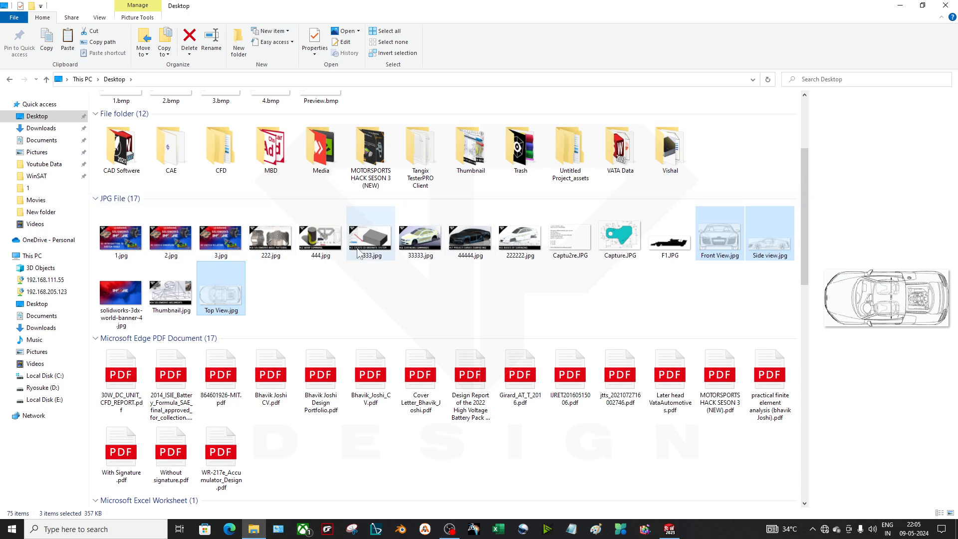
scroll("down", 3)
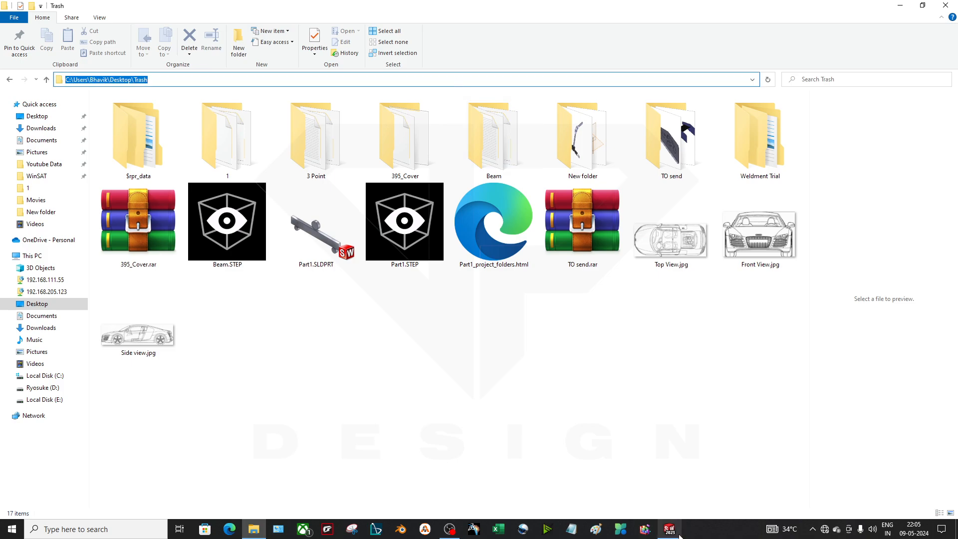
Start Sketch1 on the Front Plane from its context toolbar, glancing at the Tools menu afterwards.
left_click(668, 529)
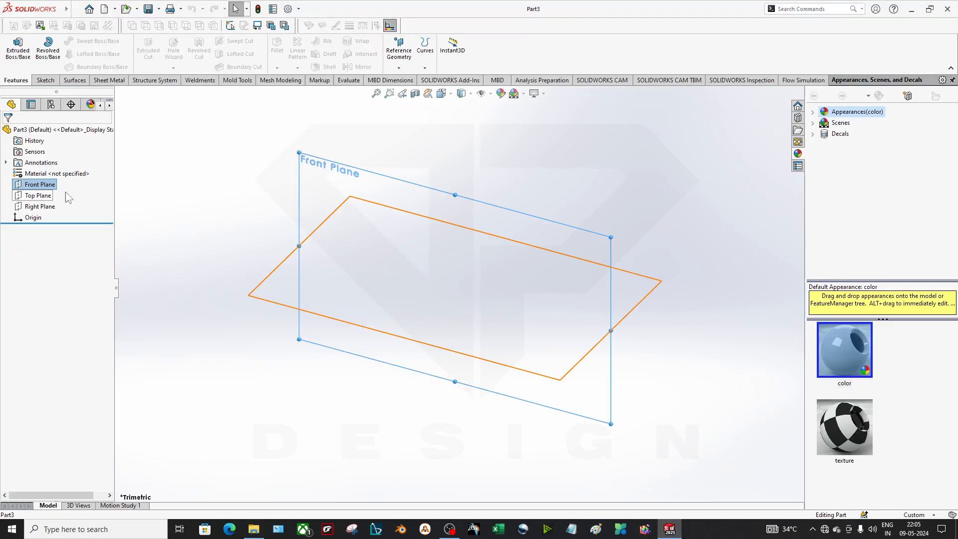
right_click(39, 184)
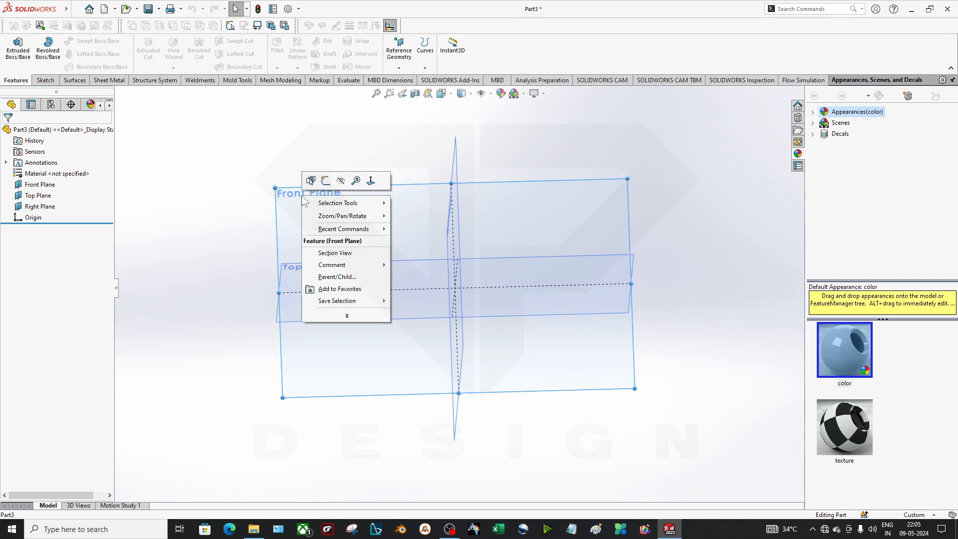
mouse_move(326, 180)
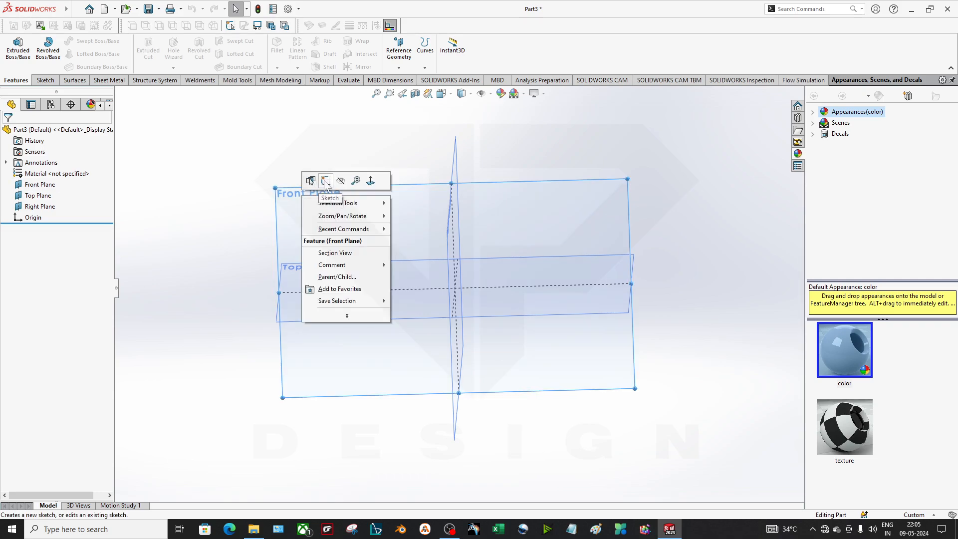
left_click(310, 180)
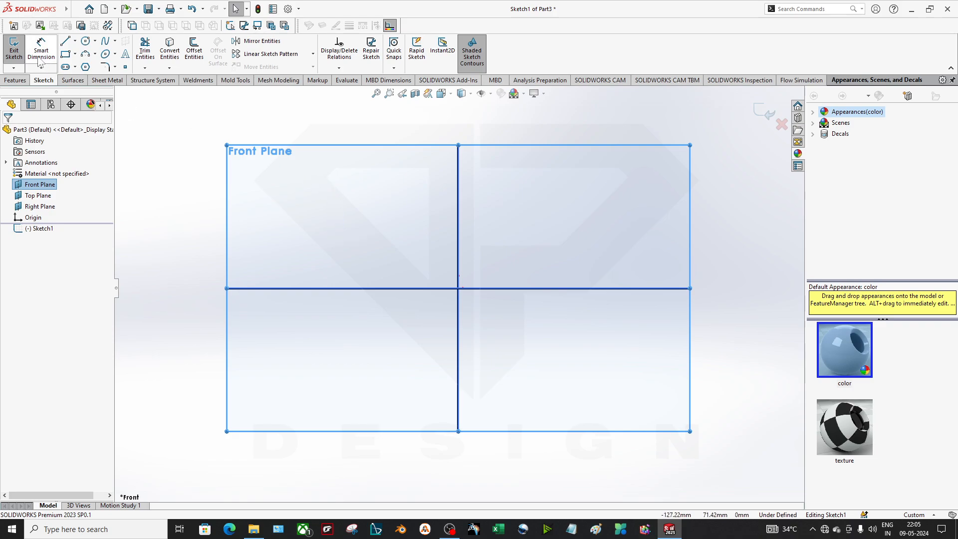
left_click(155, 9)
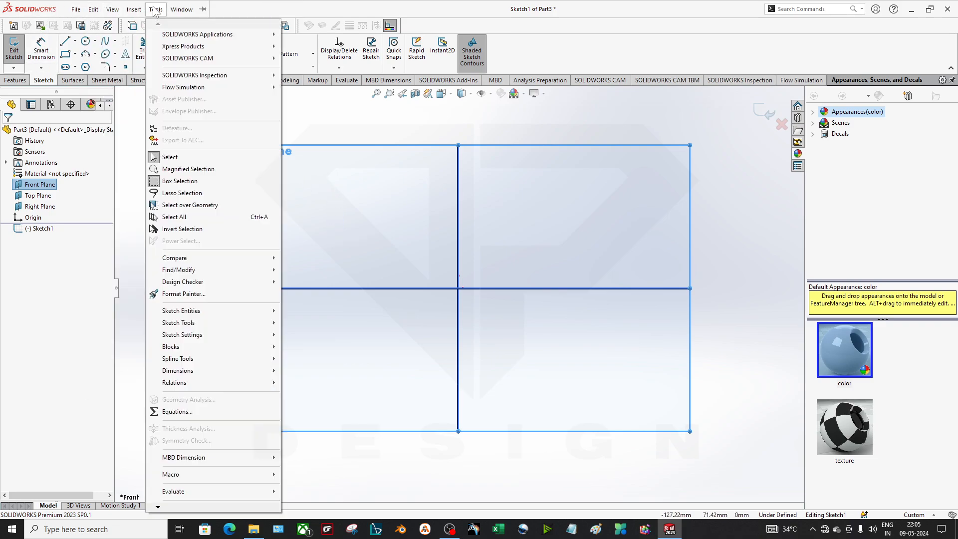
left_click(178, 323)
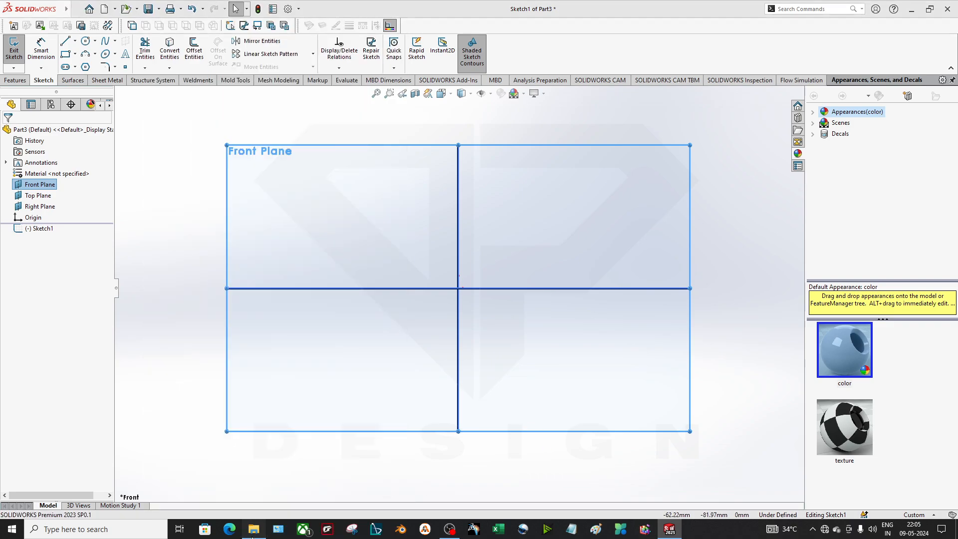
left_click(253, 529)
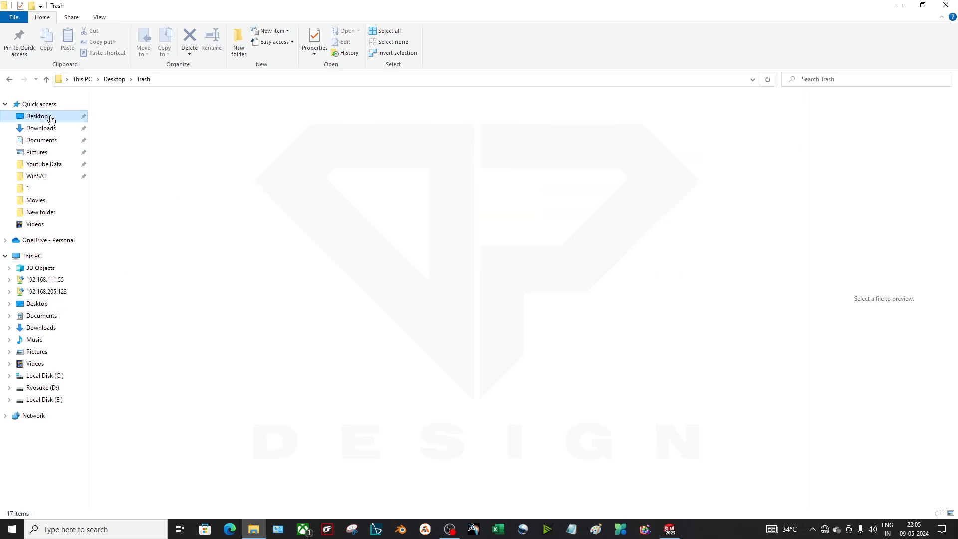
left_click(37, 116)
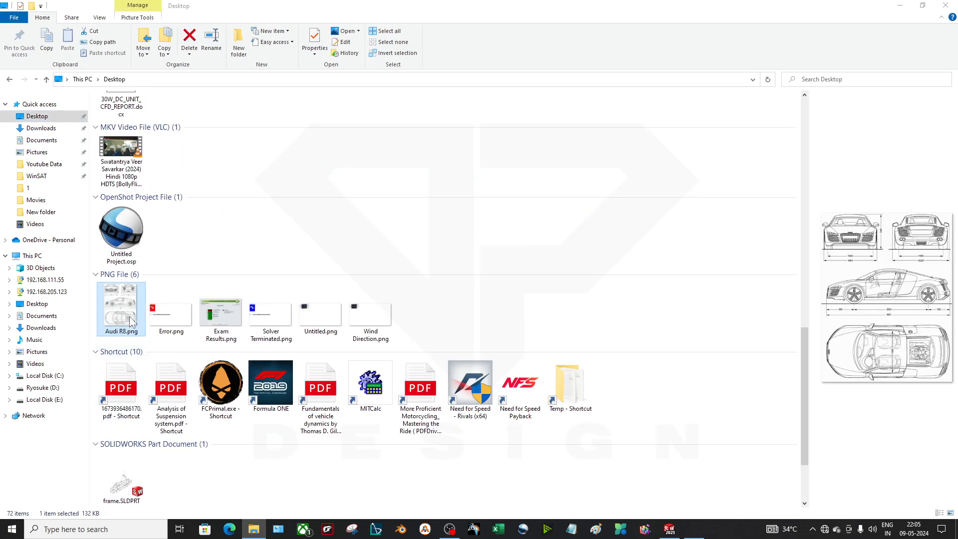
double_click(121, 303)
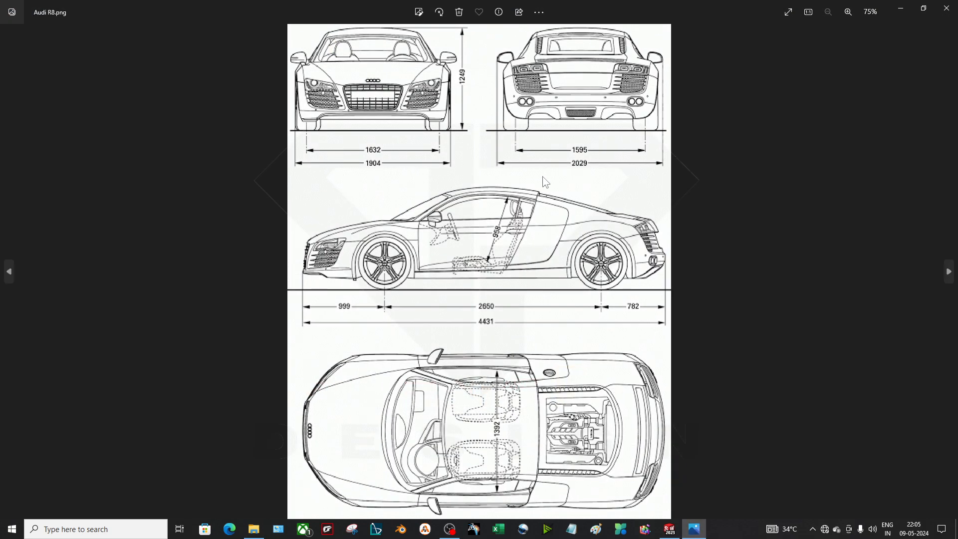
left_click(669, 529)
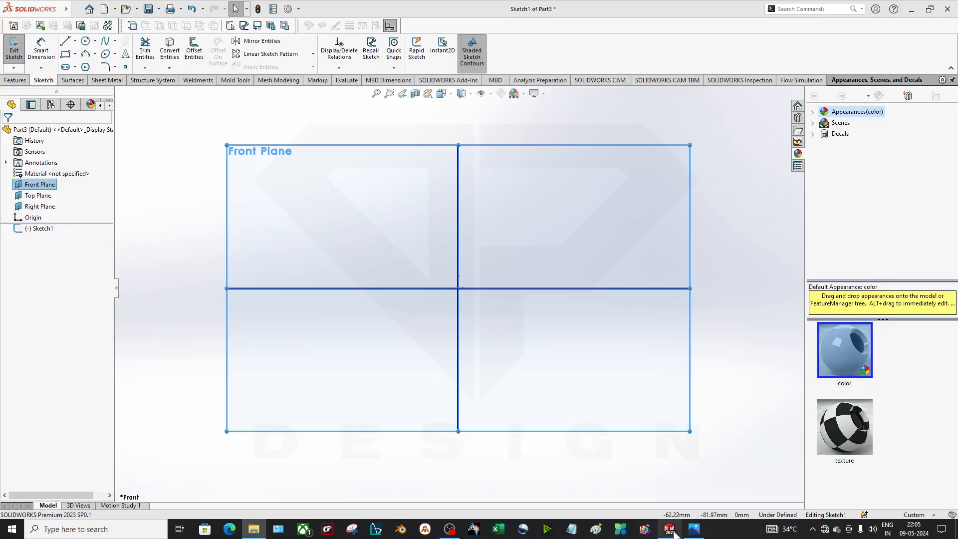
Draw a Center Rectangle from the origin with diagonal construction lines in Sketch1.
left_click(78, 41)
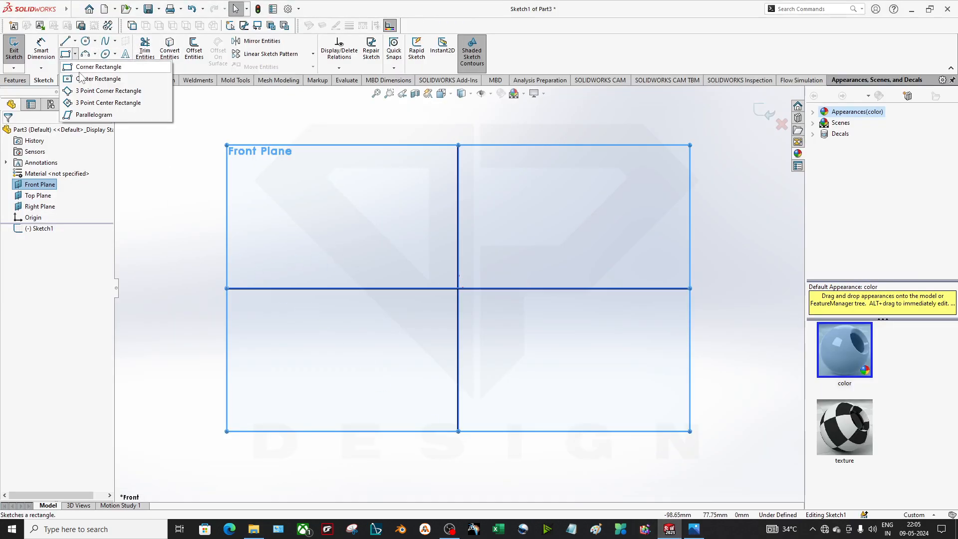
left_click(99, 67)
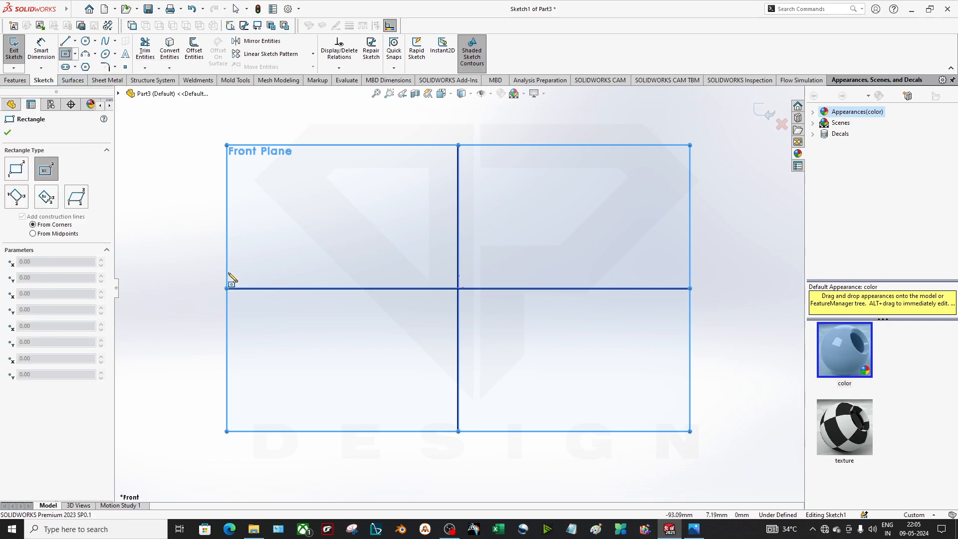
left_click_drag(459, 288, 585, 410)
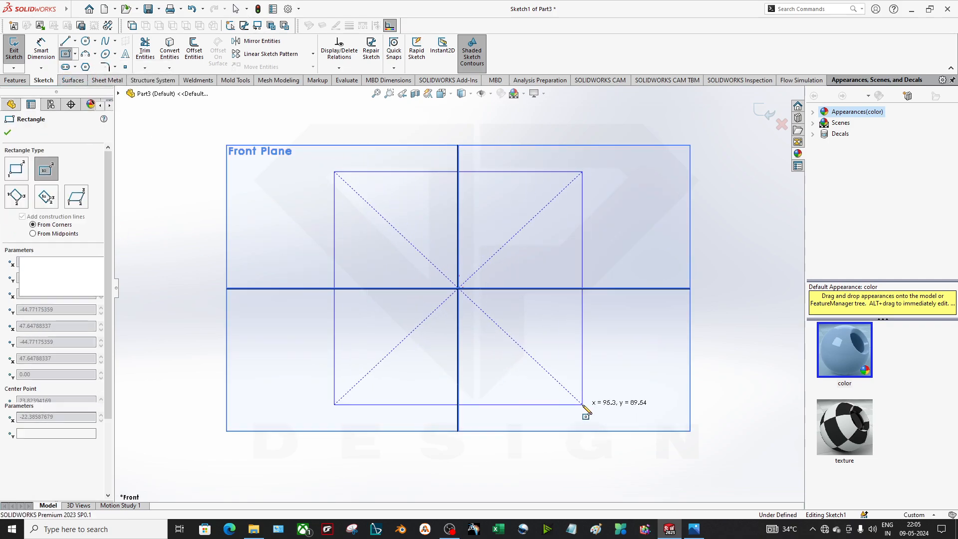
left_click(583, 403)
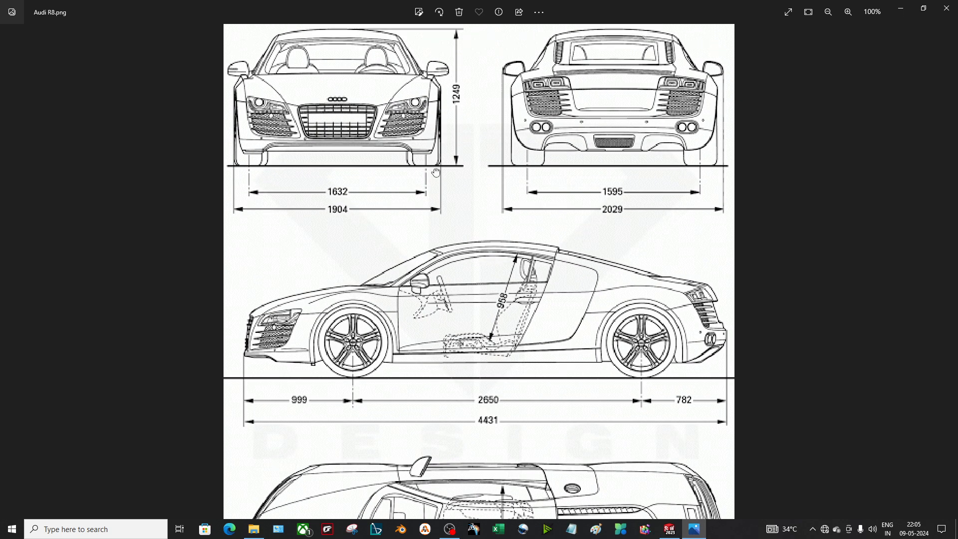
mouse_move(453, 270)
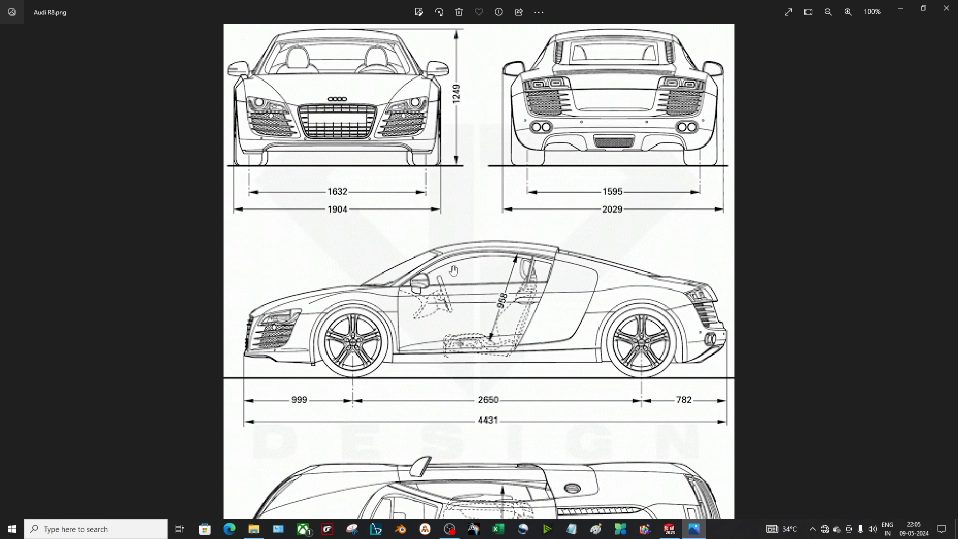
mouse_move(399, 193)
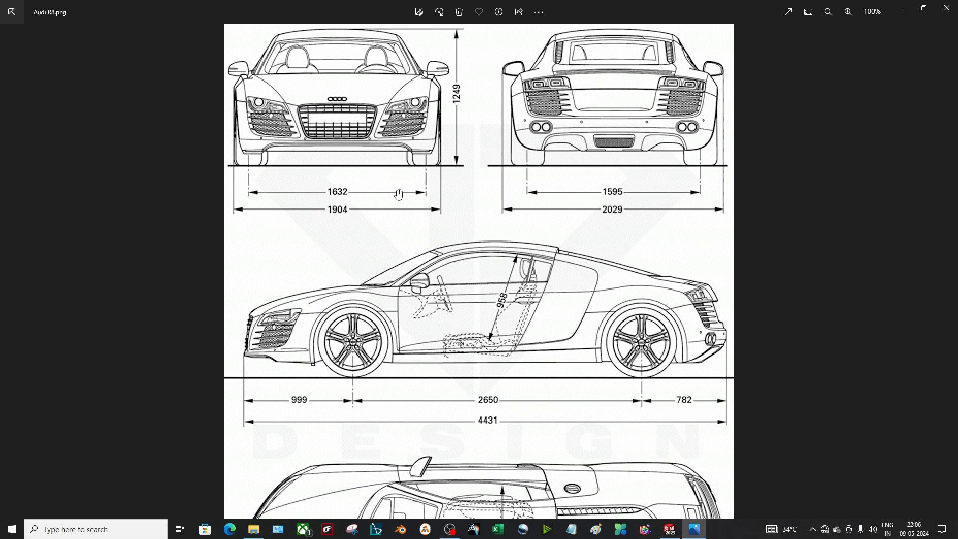
mouse_move(446, 104)
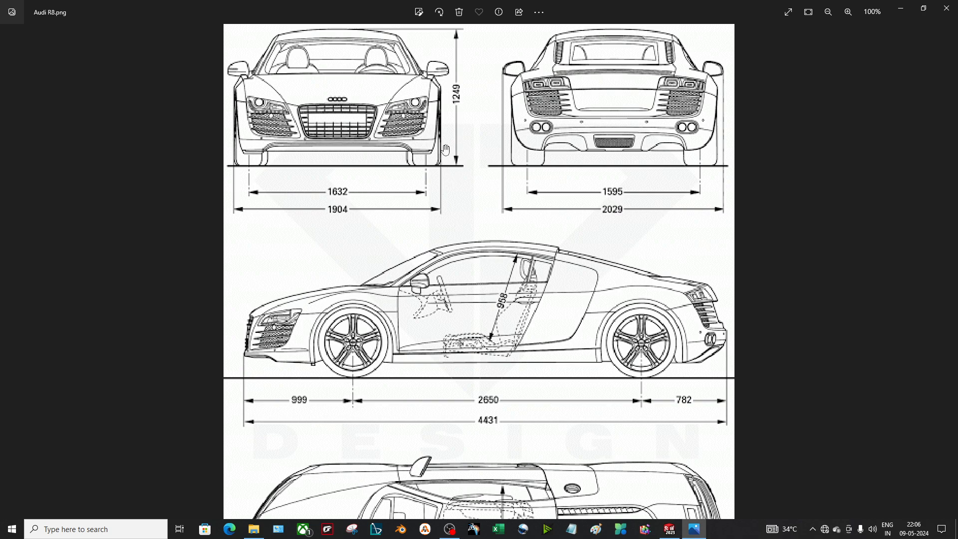
mouse_move(439, 185)
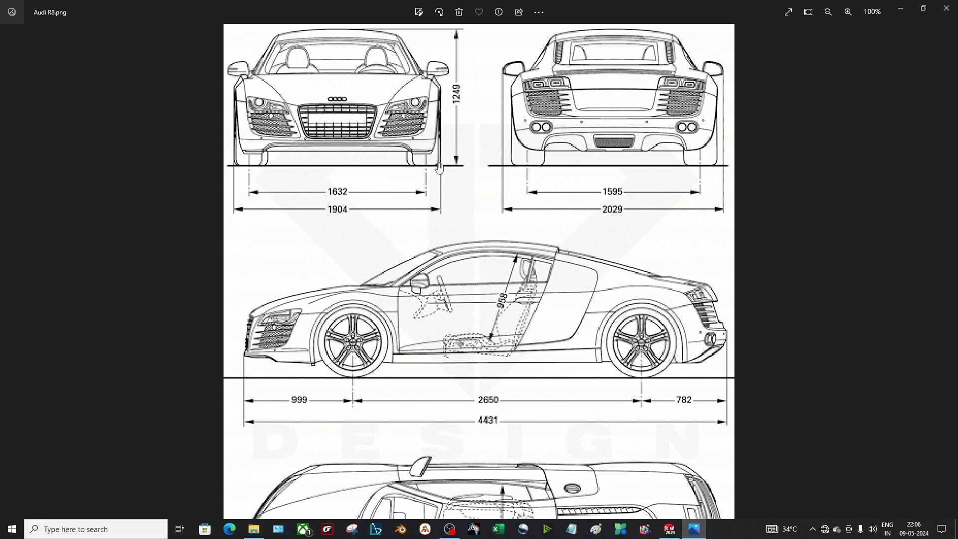
mouse_move(430, 344)
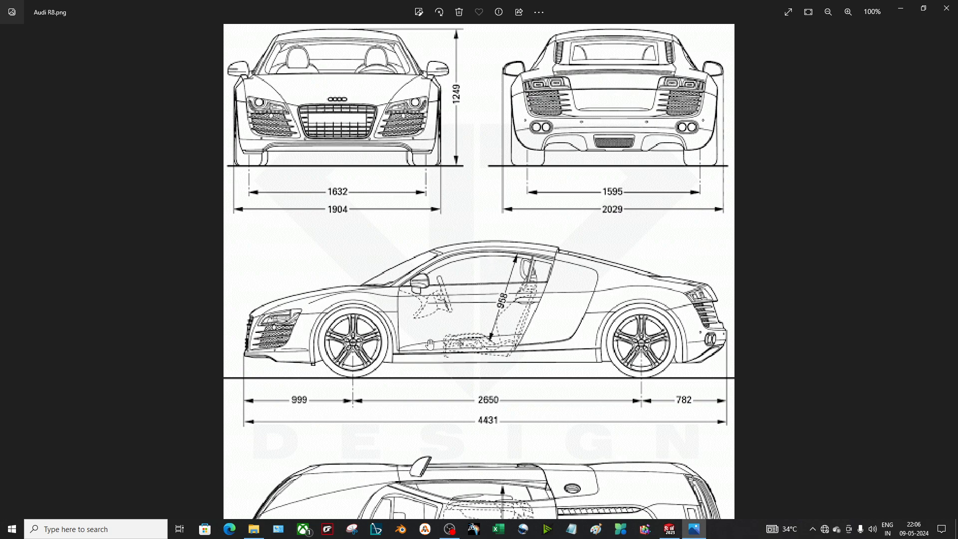
mouse_move(503, 226)
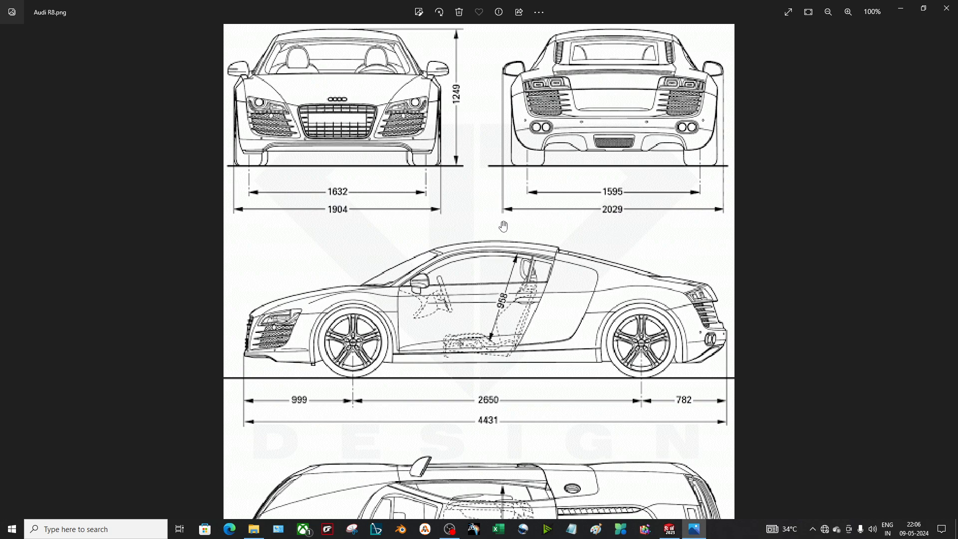
mouse_move(610, 215)
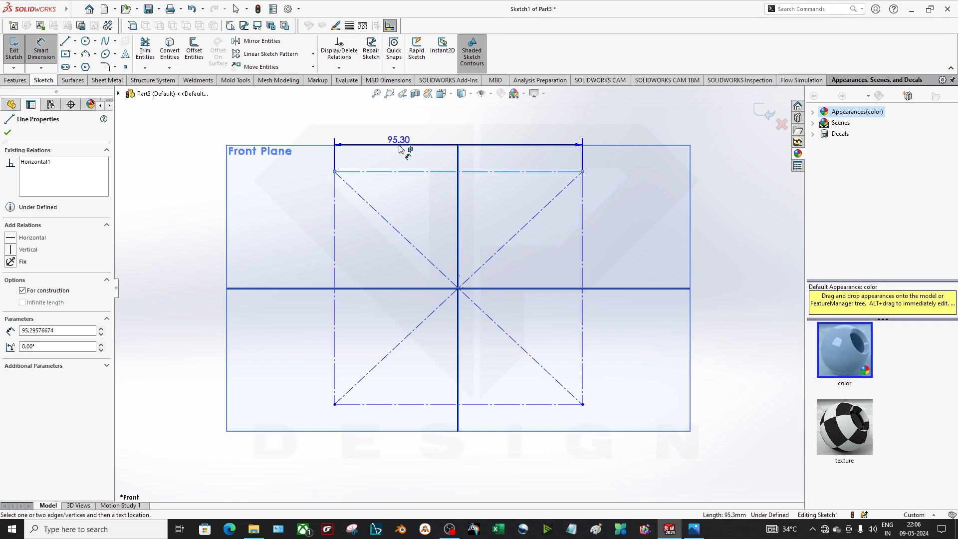
Edit the rectangle's width to 2029 after checking the blueprint's rear-view values.
double_click(398, 141)
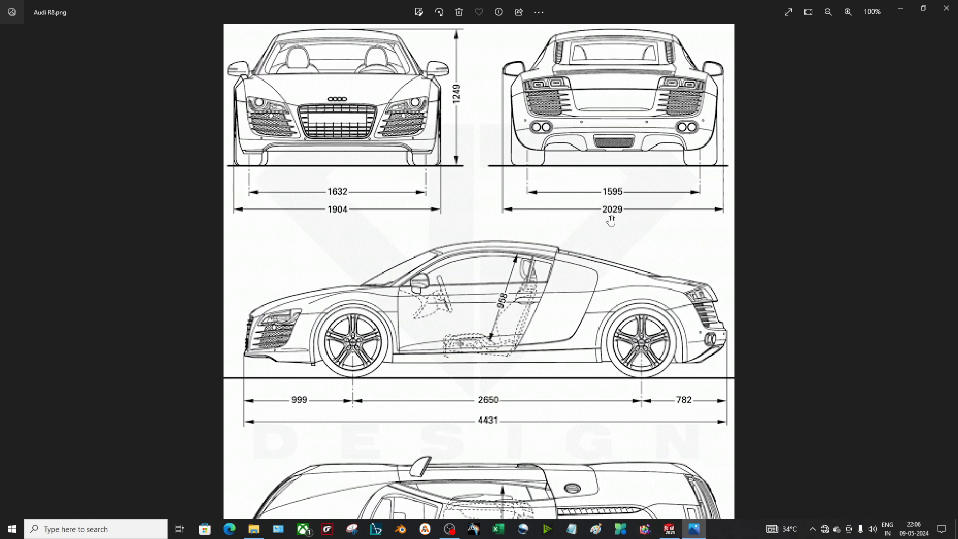
left_click(692, 529)
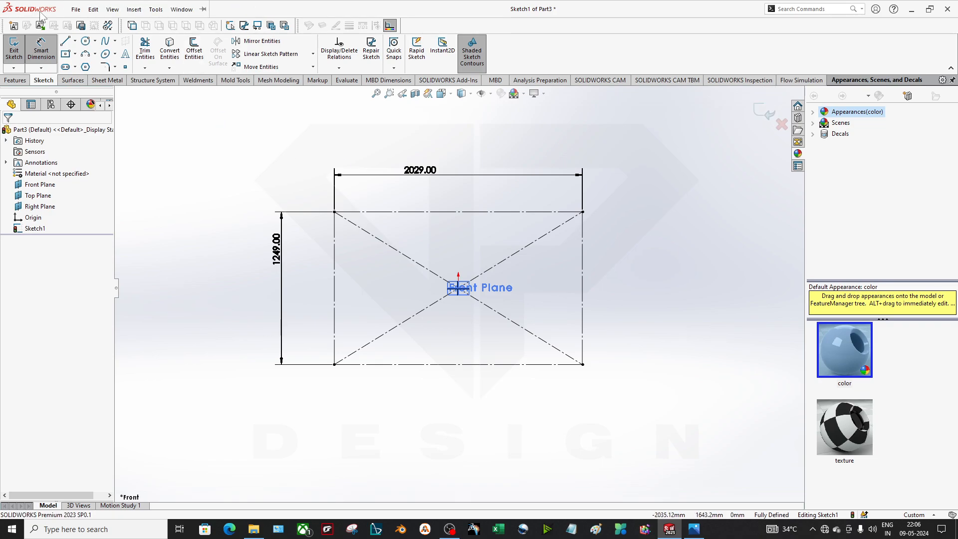
Insert Audi R8.png as a Sketch Picture via Tools > Sketch Tools.
left_click(155, 9)
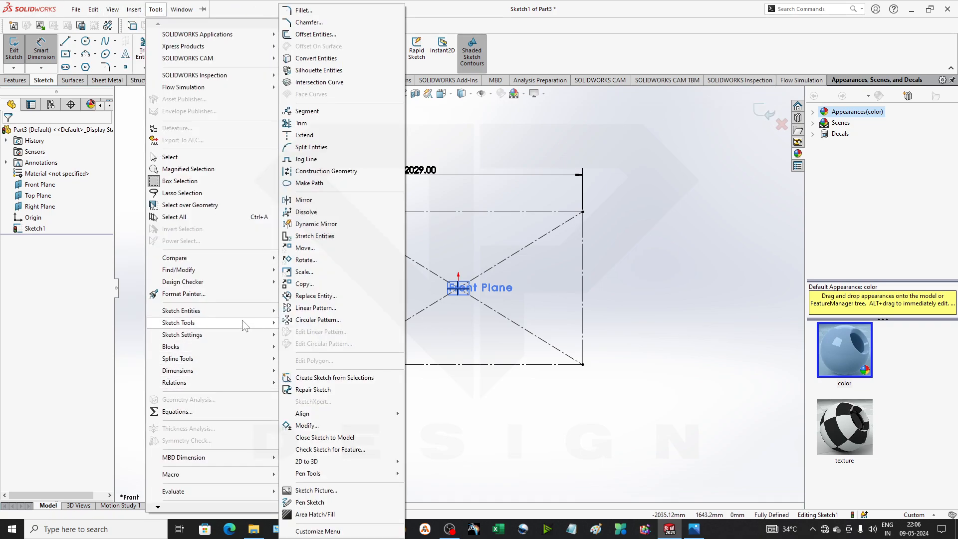
left_click(315, 491)
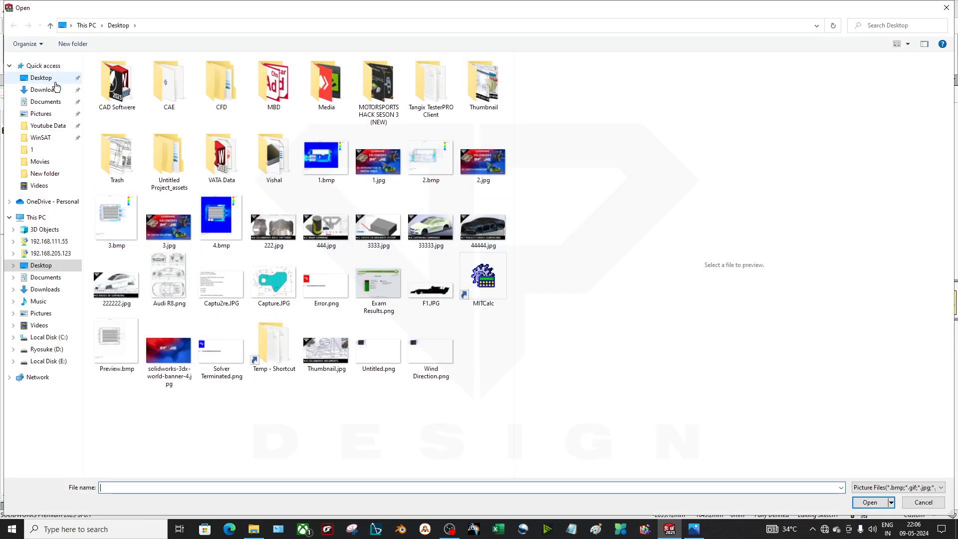
double_click(117, 155)
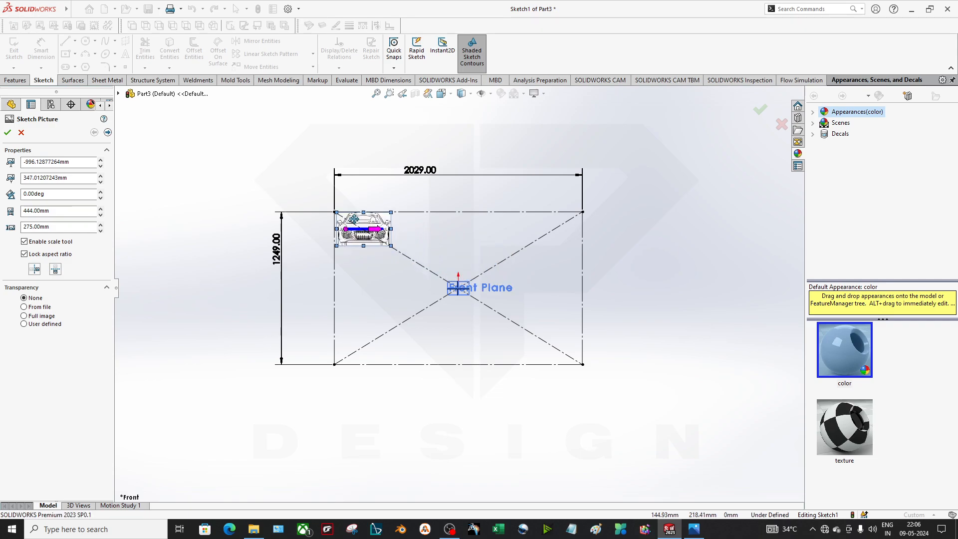
Scale and align the picture to fill the 2029 × 1249 rectangle, then view it in 3D.
left_click_drag(394, 246, 466, 293)
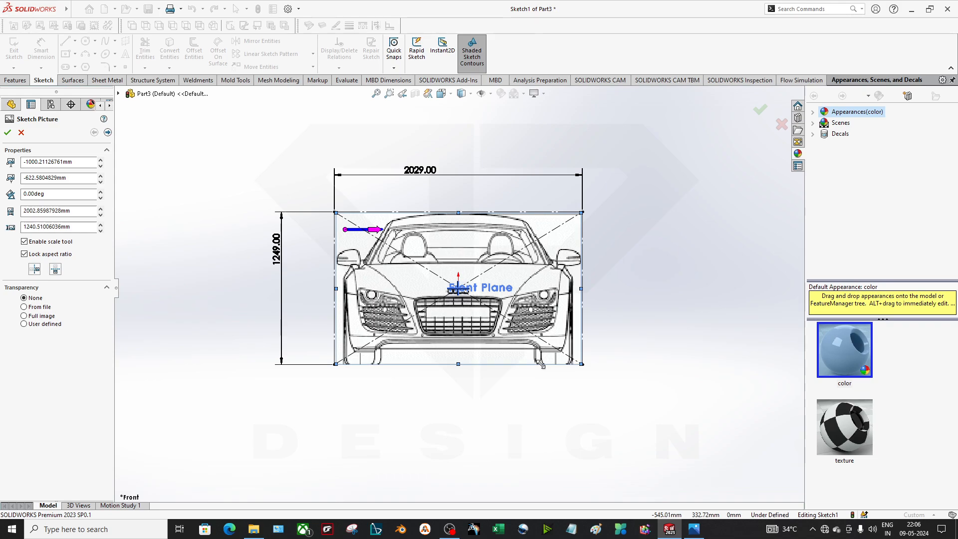
left_click_drag(458, 287, 417, 245)
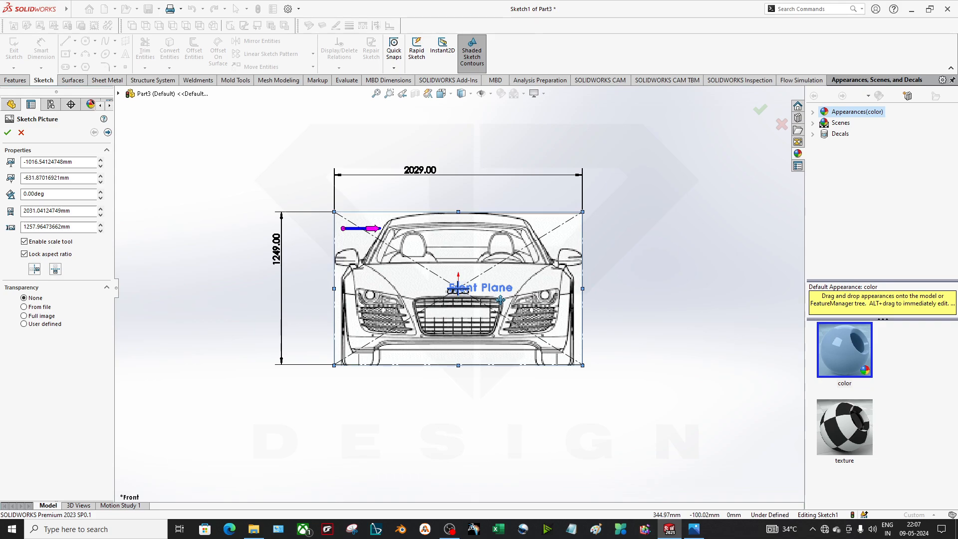
left_click_drag(458, 284, 464, 287)
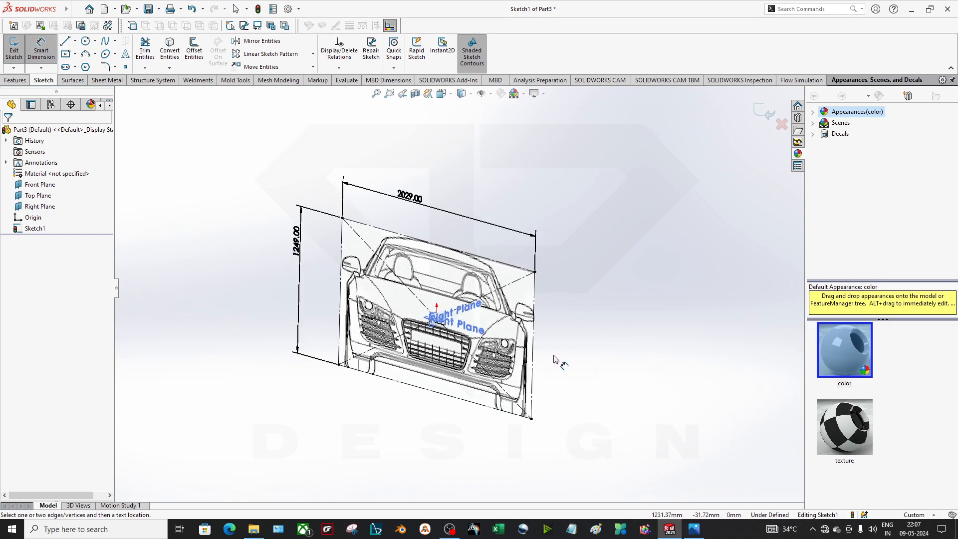
left_click_drag(343, 217, 530, 419)
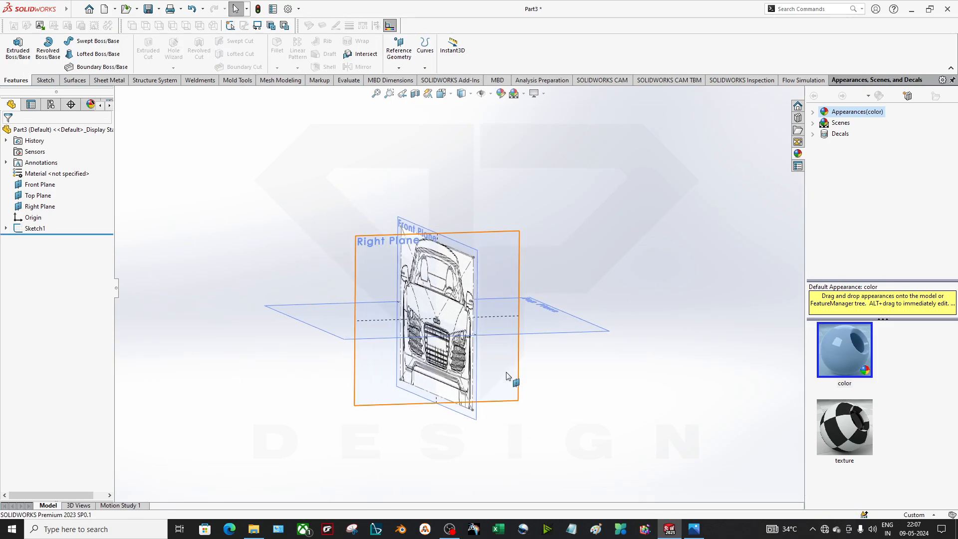
Rename the Right Plane to Side View through its Properties.
left_click(39, 206)
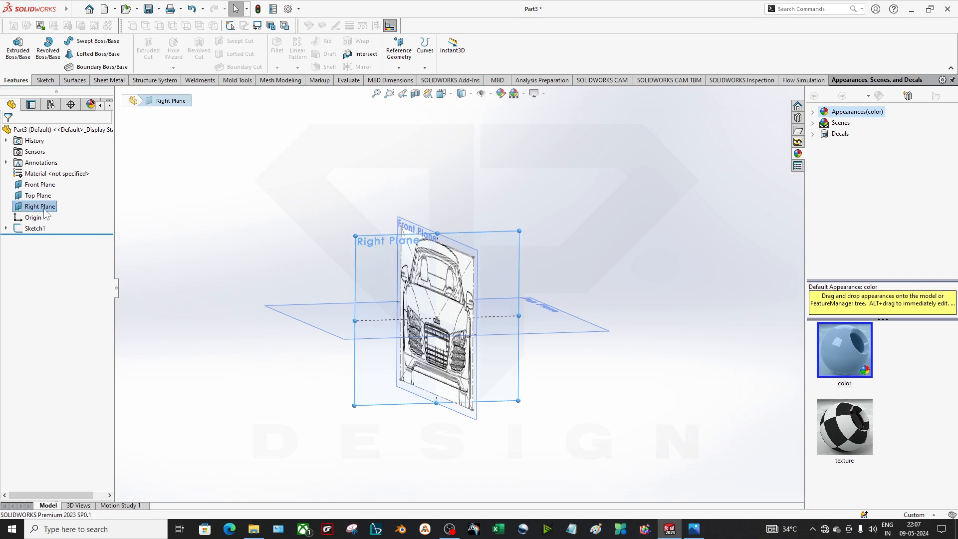
right_click(39, 206)
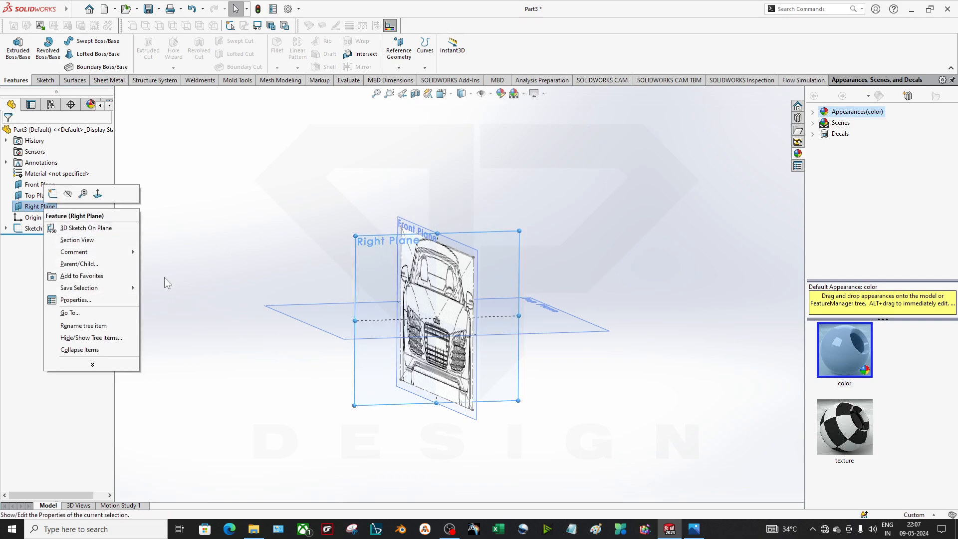
left_click(75, 300)
type("Side View")
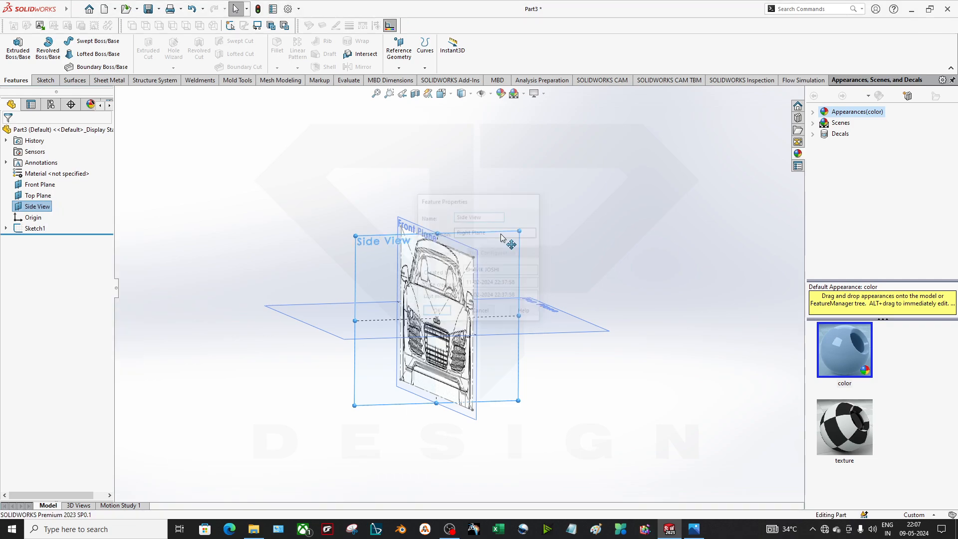
right_click(36, 206)
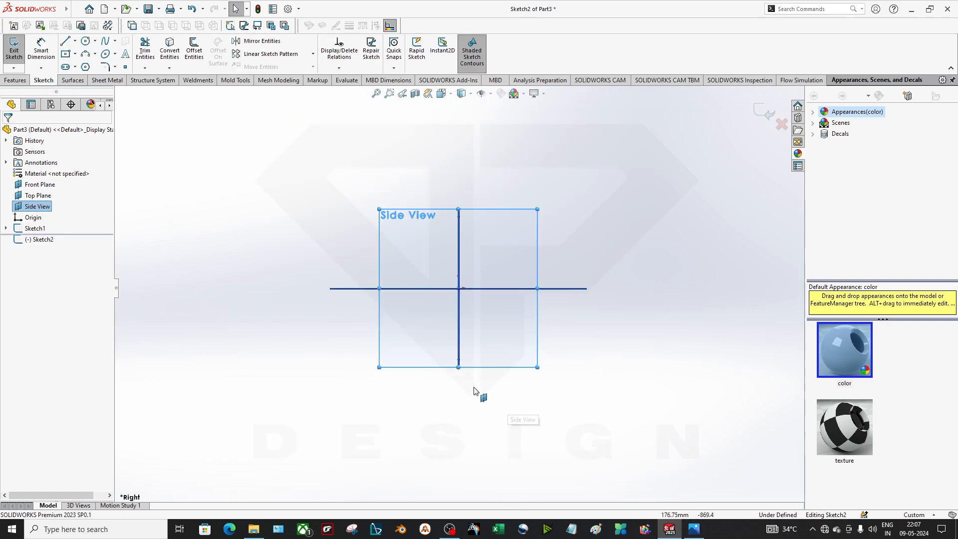
Bring the full Audi R8 blueprint back up in Photos to read the 4431 side length.
left_click(65, 40)
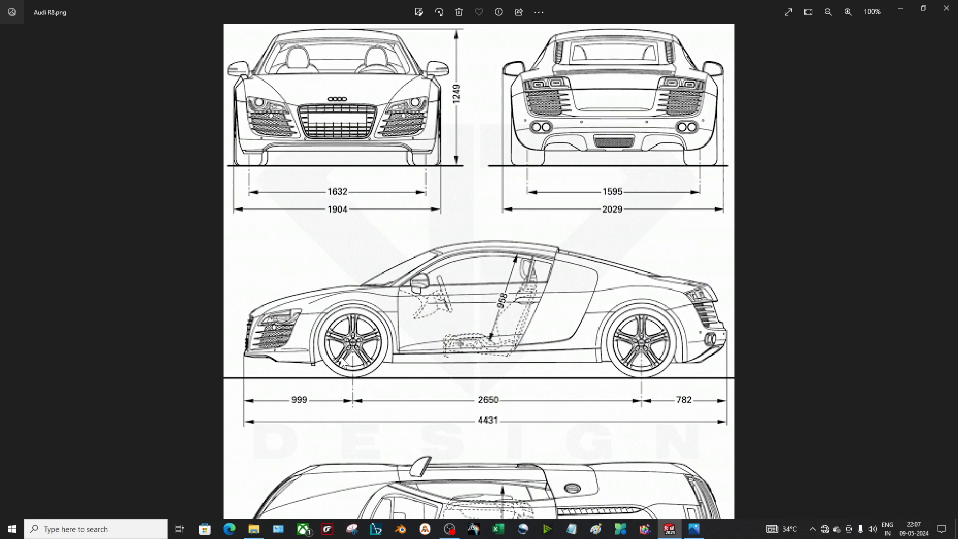
left_click(828, 12)
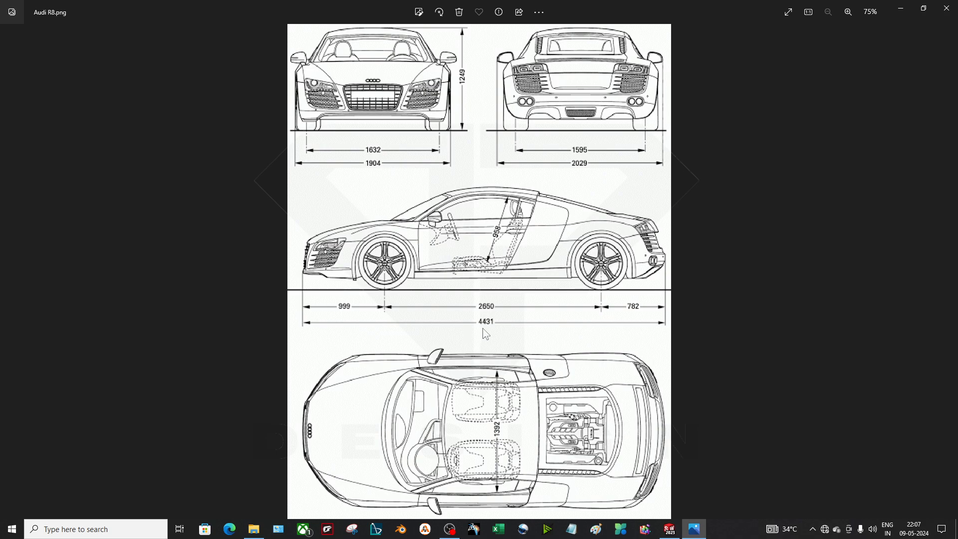
mouse_move(570, 352)
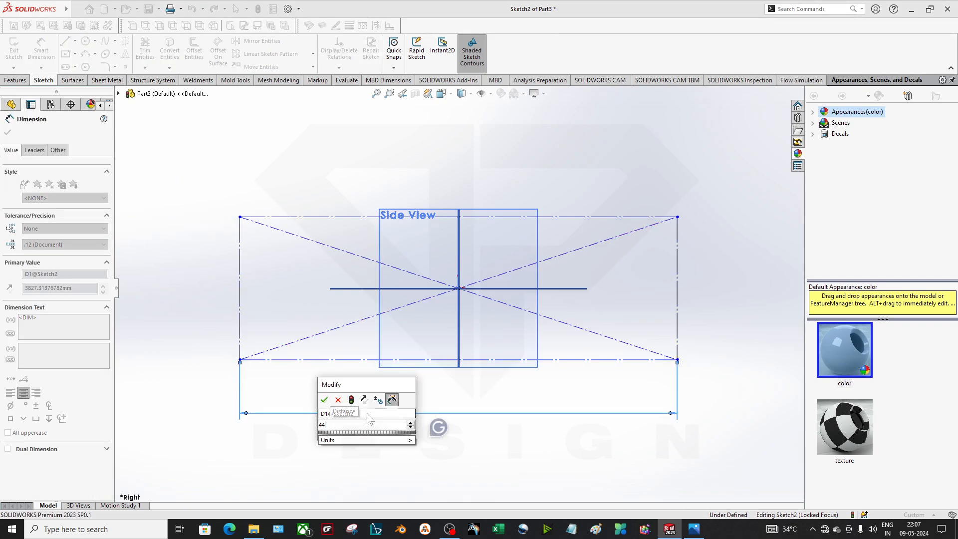
Dimension the Side View rectangle 4431 long by 1249 tall, fully defining Sketch2.
left_click(324, 400)
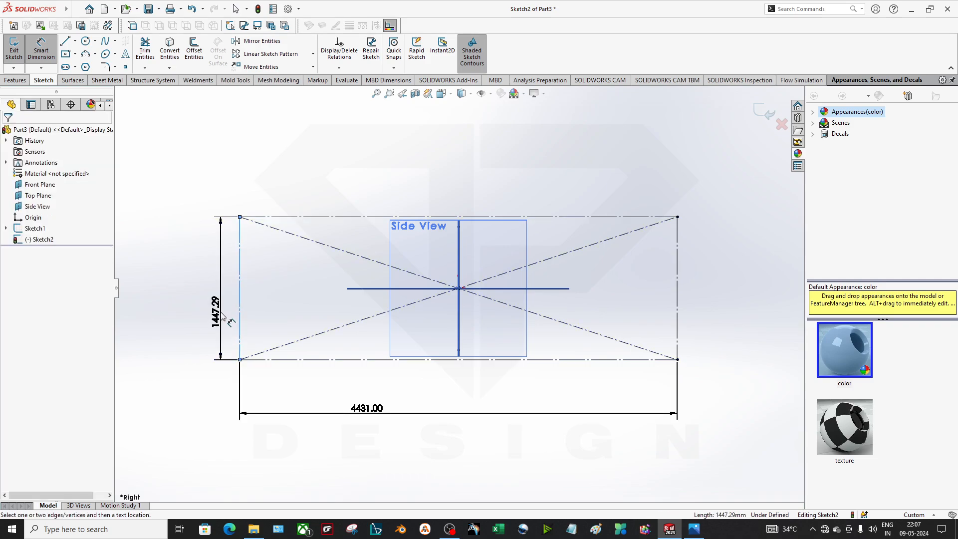
left_click(214, 300)
type("1249")
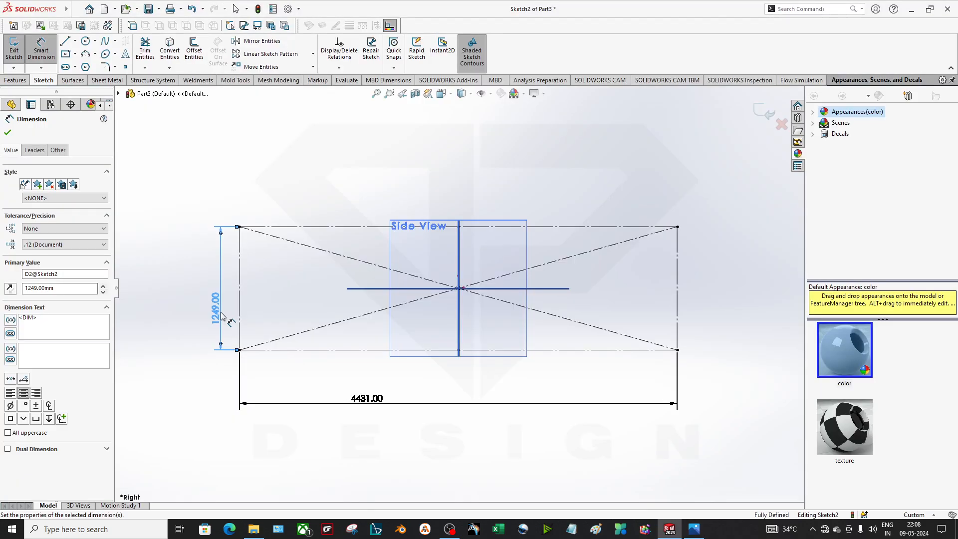
mouse_move(225, 315)
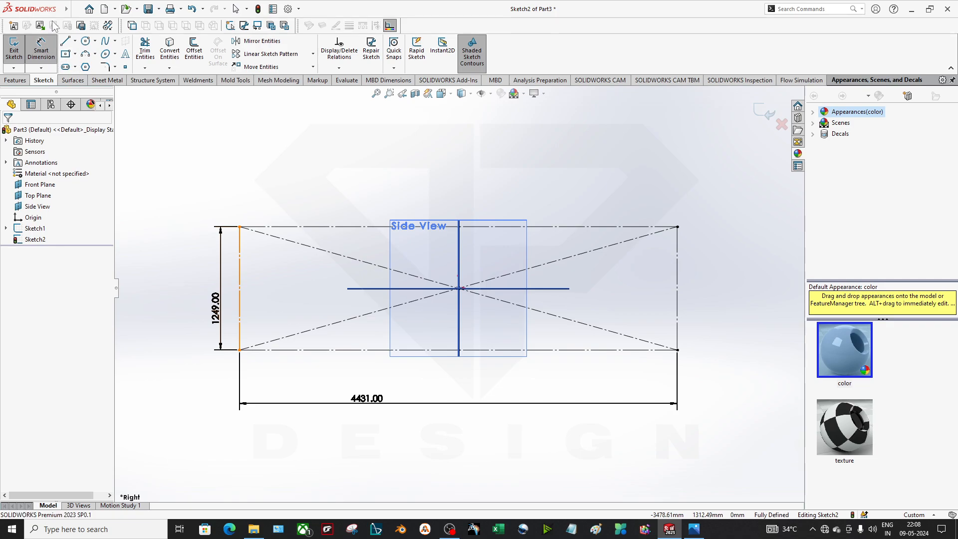
left_click(156, 9)
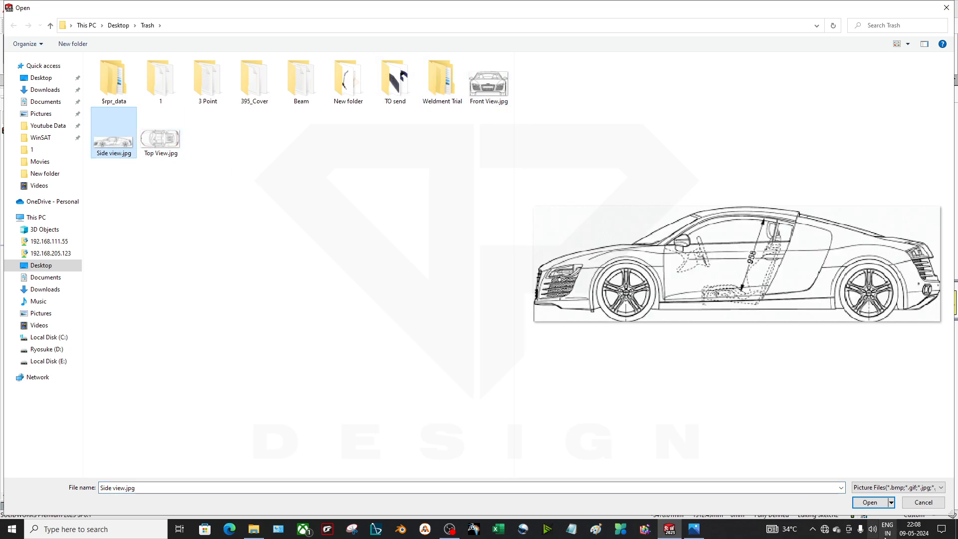
Insert Side view.jpg and scale and align it over the 4431 by 1249 rectangle.
left_click(869, 501)
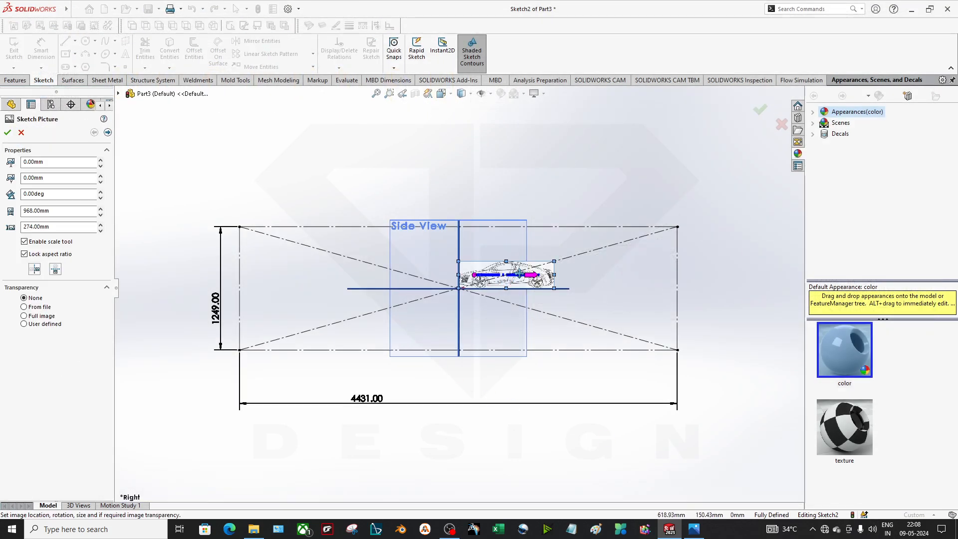
left_click_drag(507, 274, 291, 245)
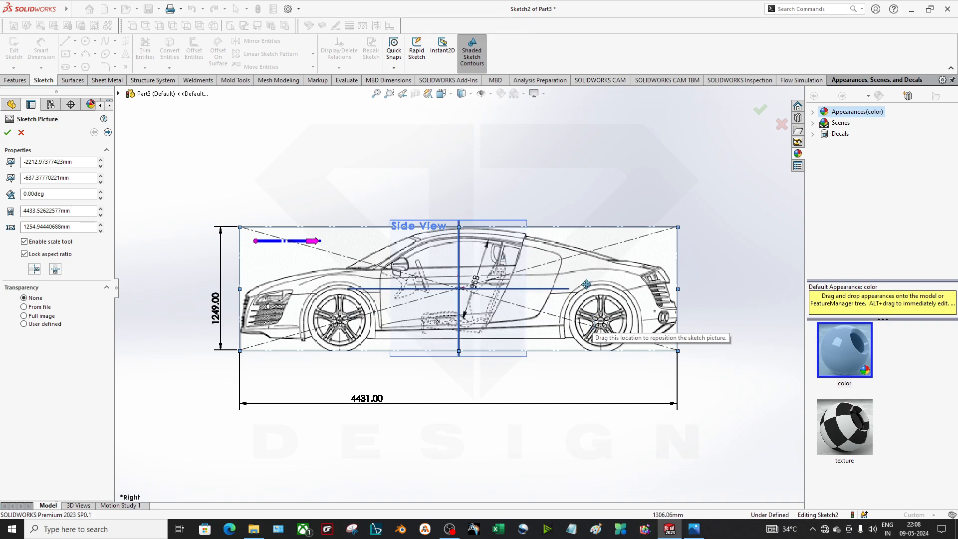
left_click_drag(589, 283, 687, 261)
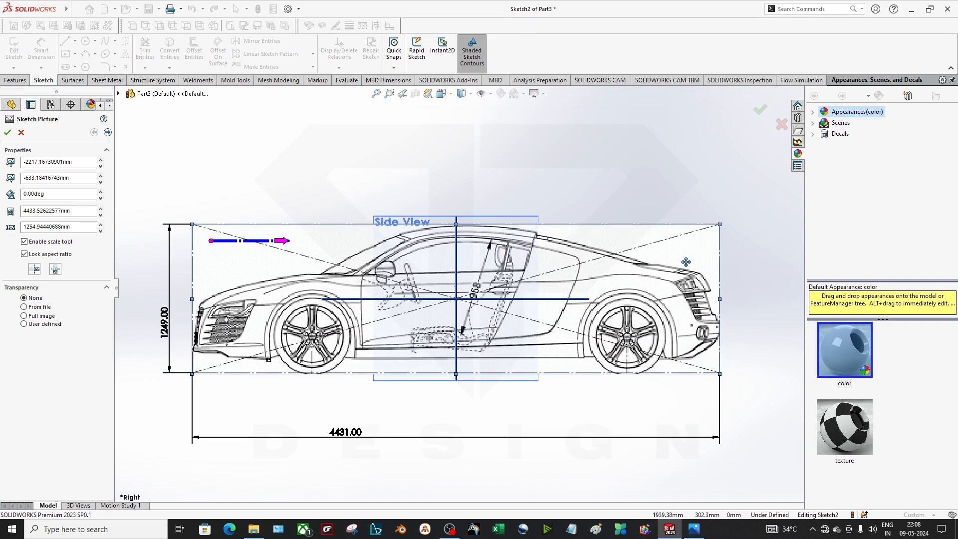
left_click_drag(455, 300, 450, 292)
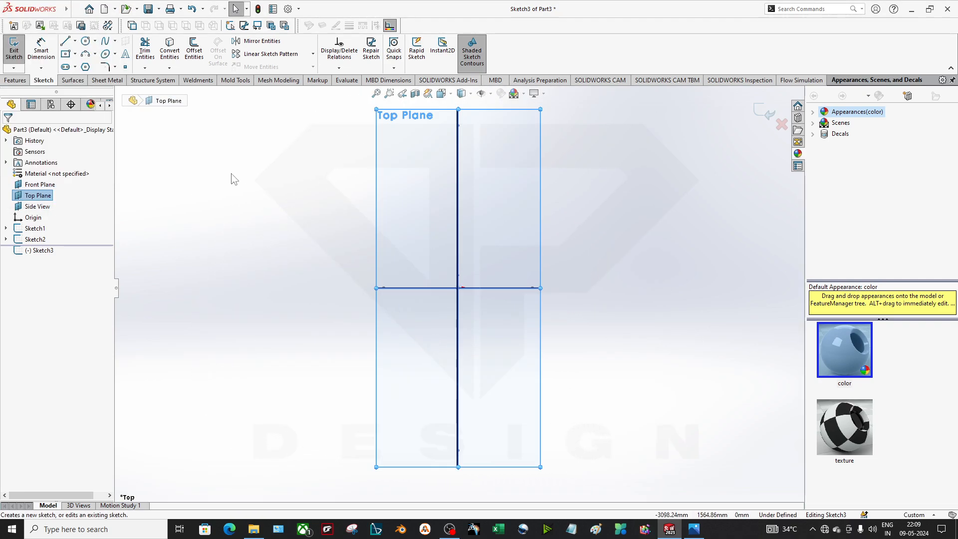
Draw a centred construction rectangle on the Top Plane and dimension its width to 1904.
left_click(76, 9)
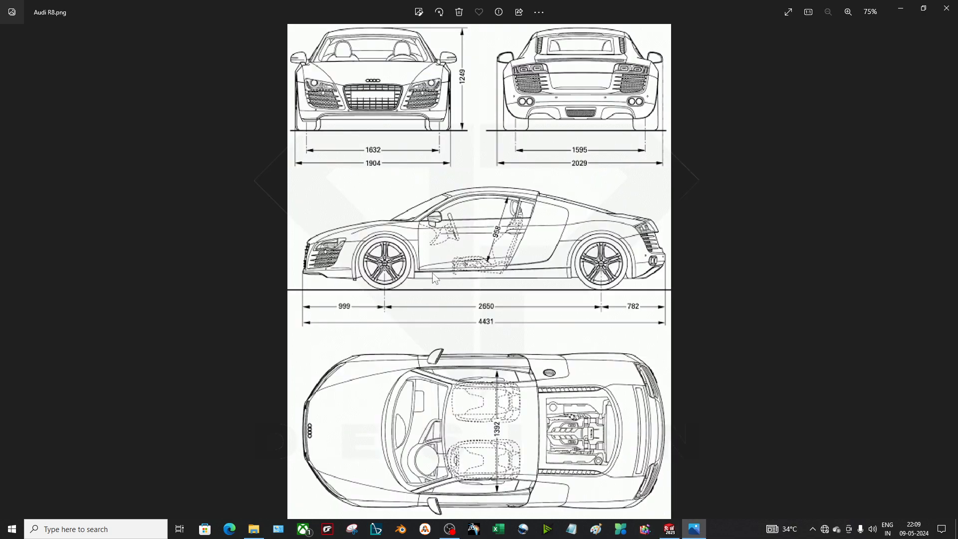
mouse_move(488, 341)
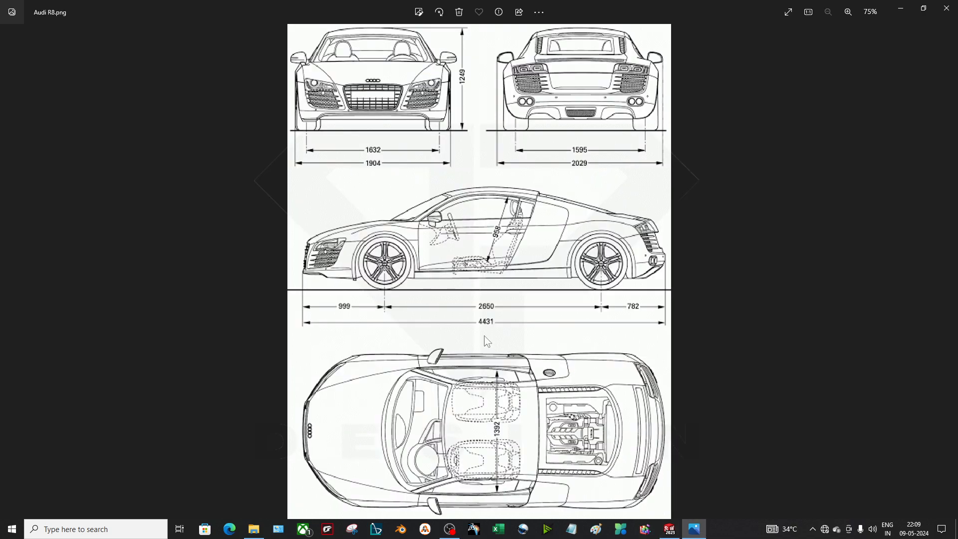
mouse_move(473, 95)
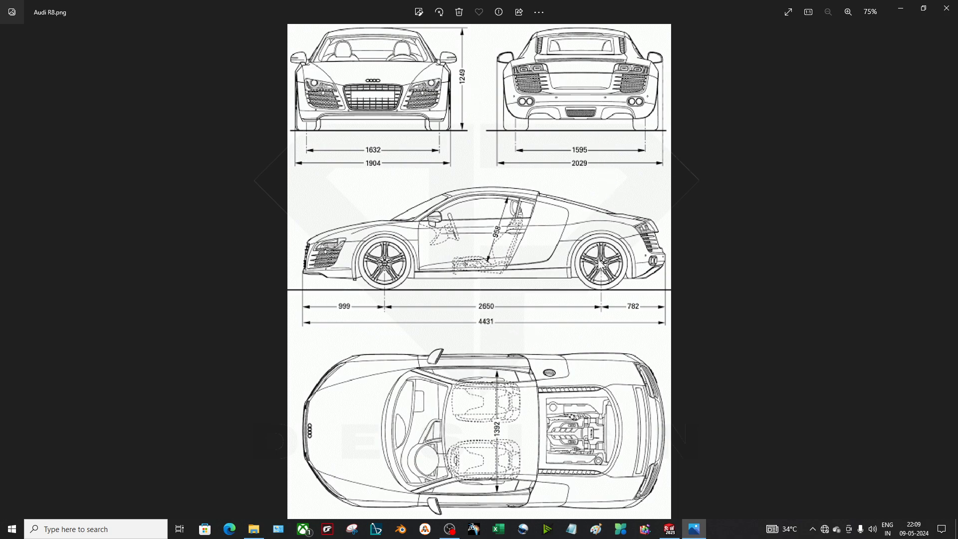
mouse_move(414, 174)
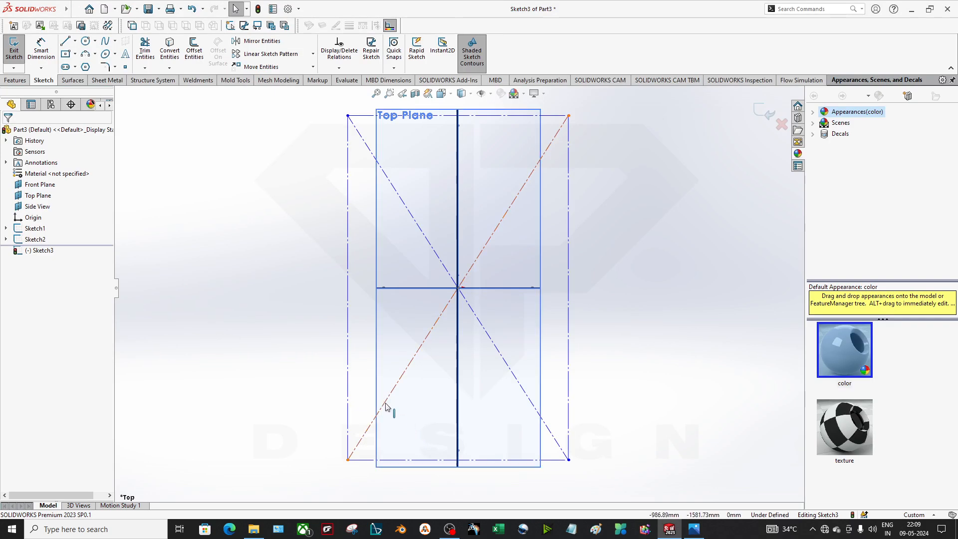
left_click(400, 409)
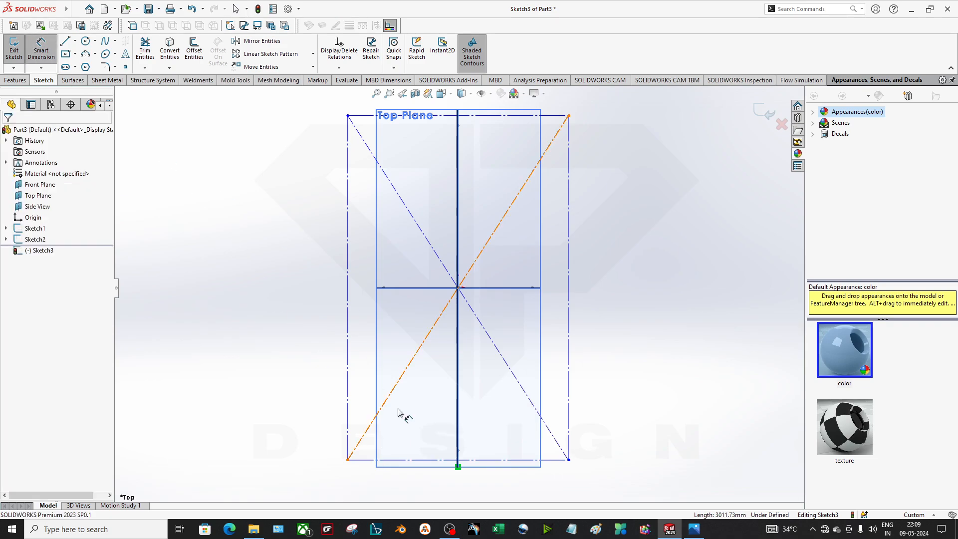
left_click(401, 415)
type("44")
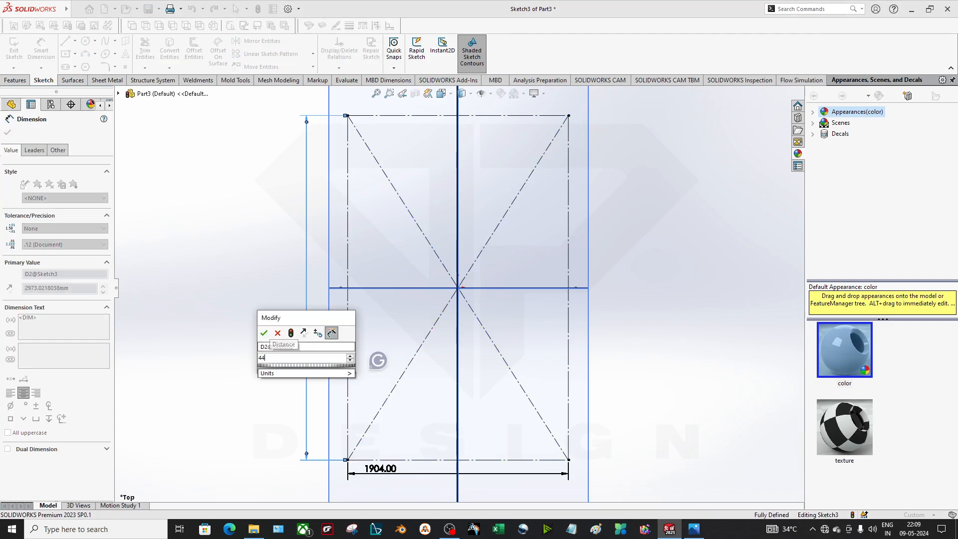
Set the Top Plane rectangle's length to 4431, fully defining Sketch3 at 1904 by 4431.
left_click(264, 333)
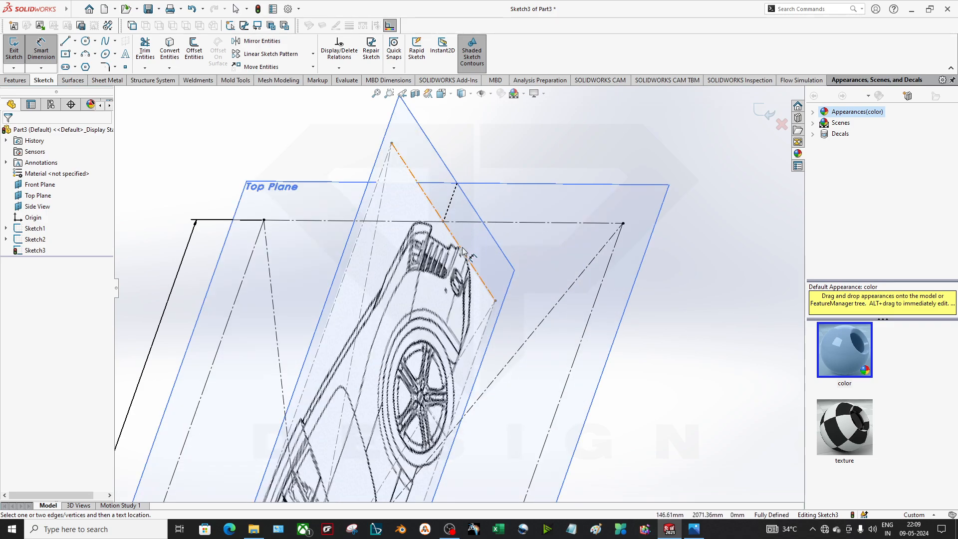
mouse_move(479, 263)
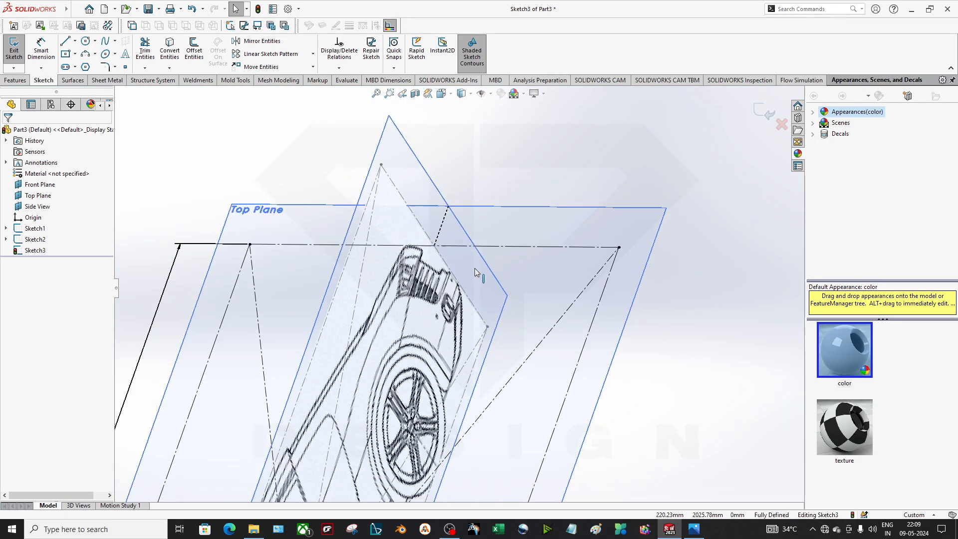
left_click_drag(477, 272, 342, 267)
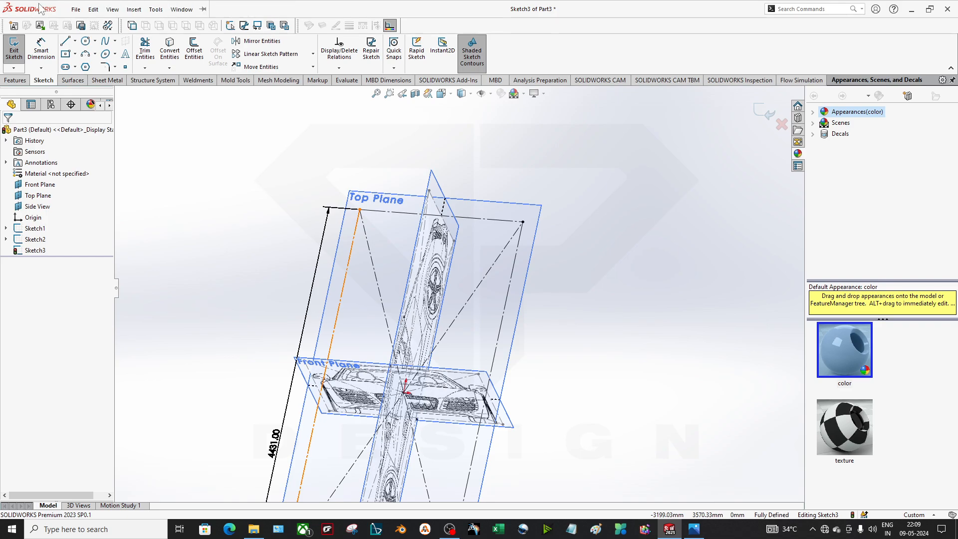
left_click(155, 9)
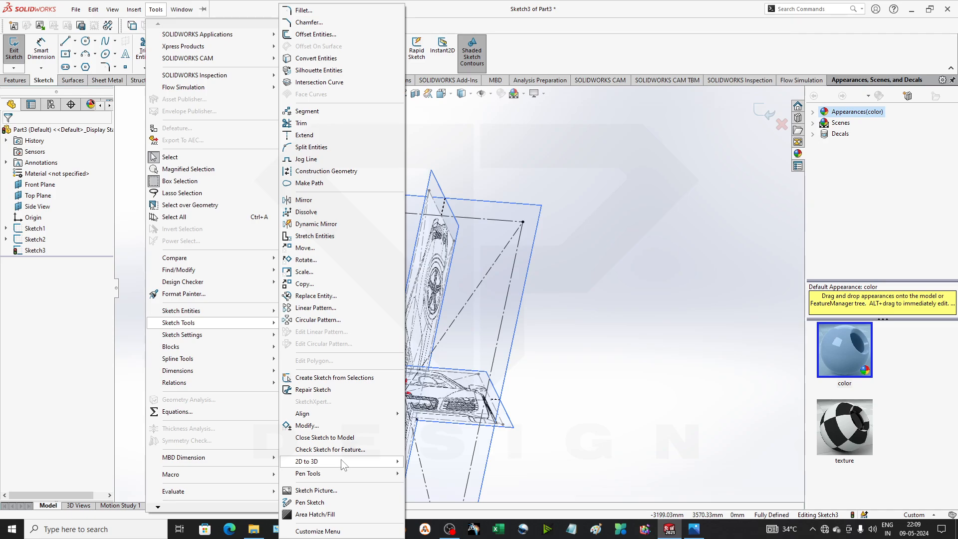
Insert Top View.jpg as a Sketch Picture on the Top Plane.
left_click(316, 490)
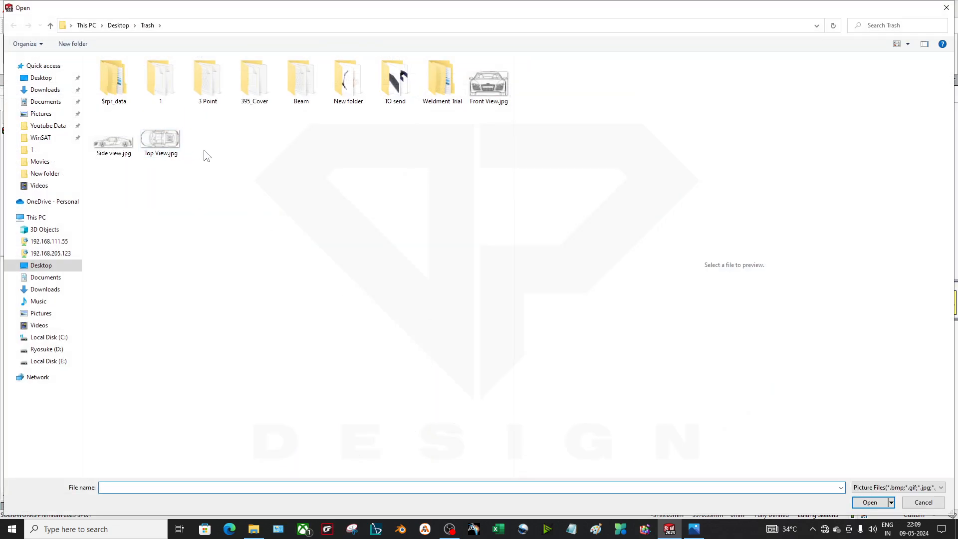
left_click(113, 133)
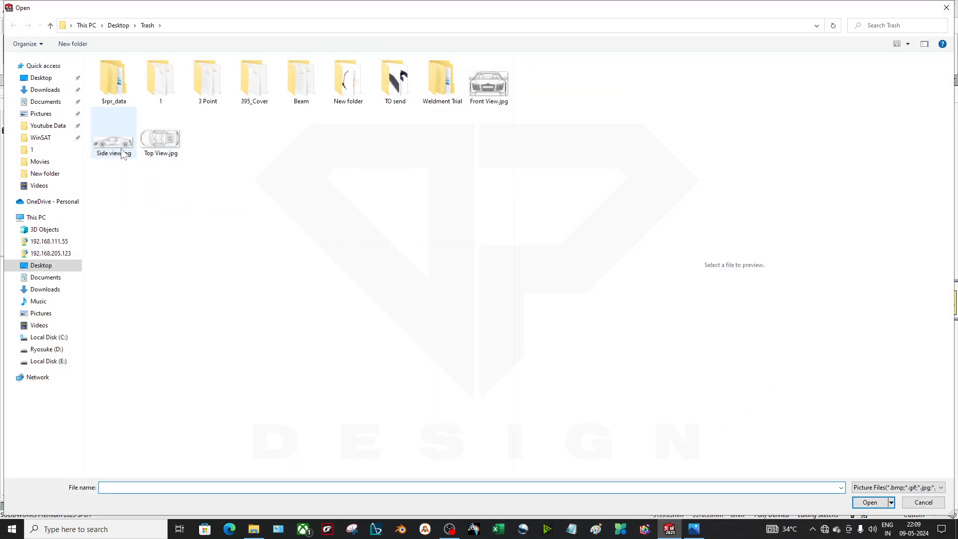
left_click(113, 131)
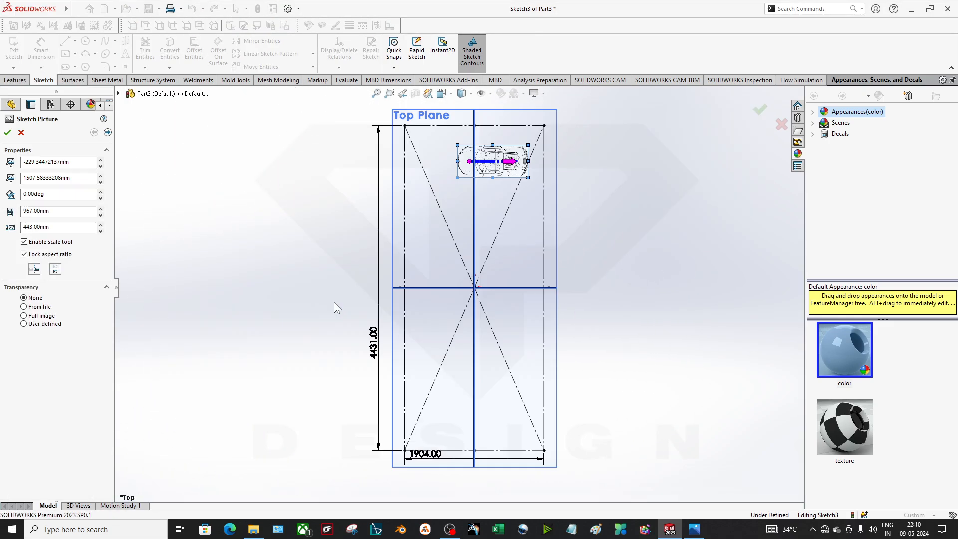
mouse_move(503, 190)
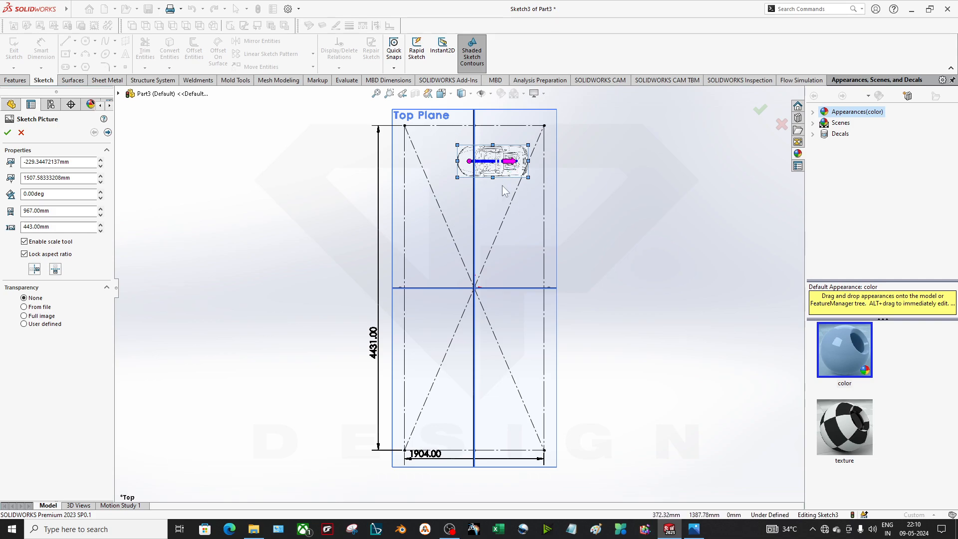
Centre the top-view picture, rotate it 90° and scale it to fill the 1904 by 4431 rectangle.
left_click_drag(492, 161, 473, 367)
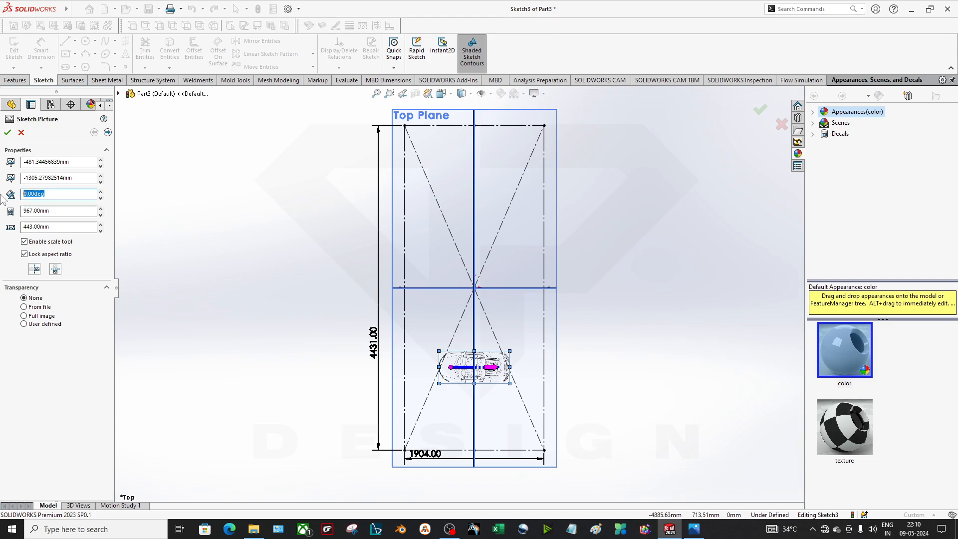
type("90")
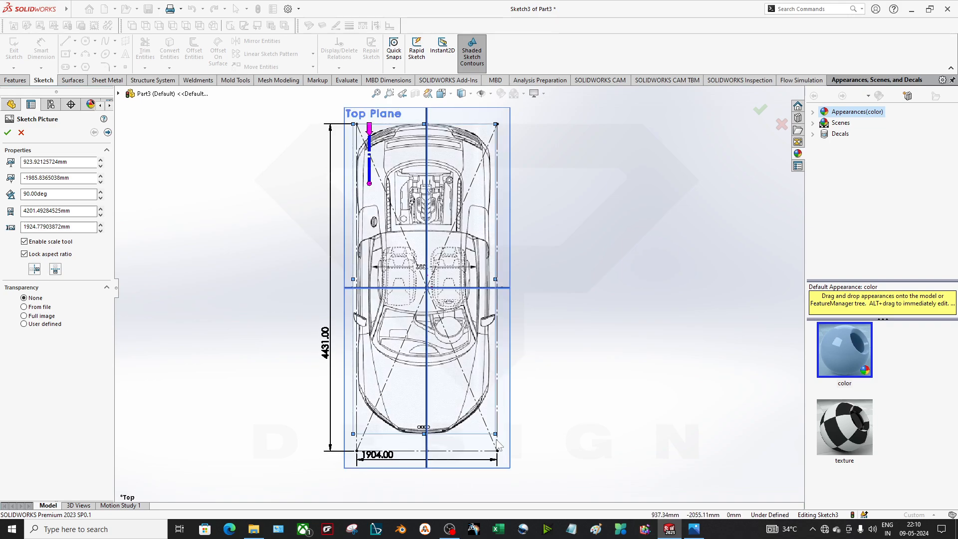
left_click_drag(495, 434, 501, 451)
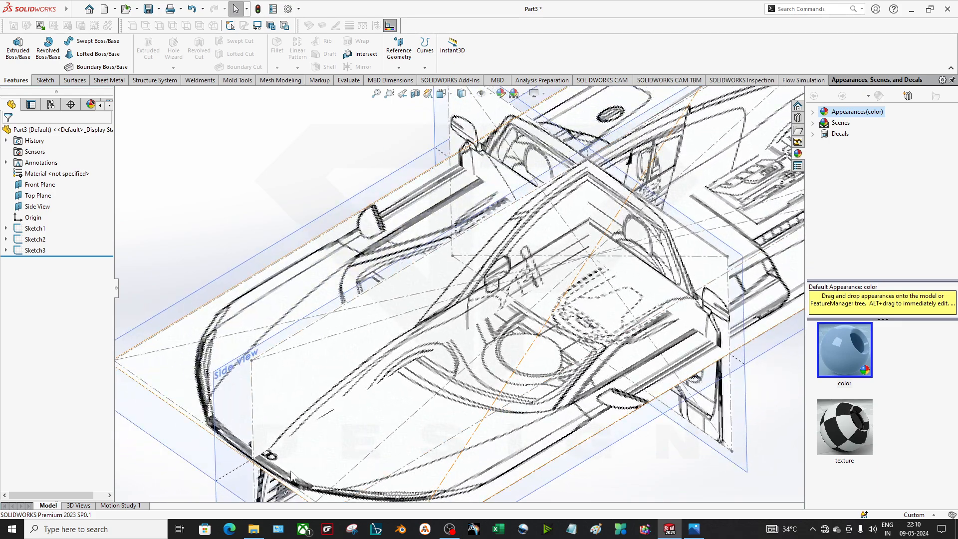
mouse_move(580, 400)
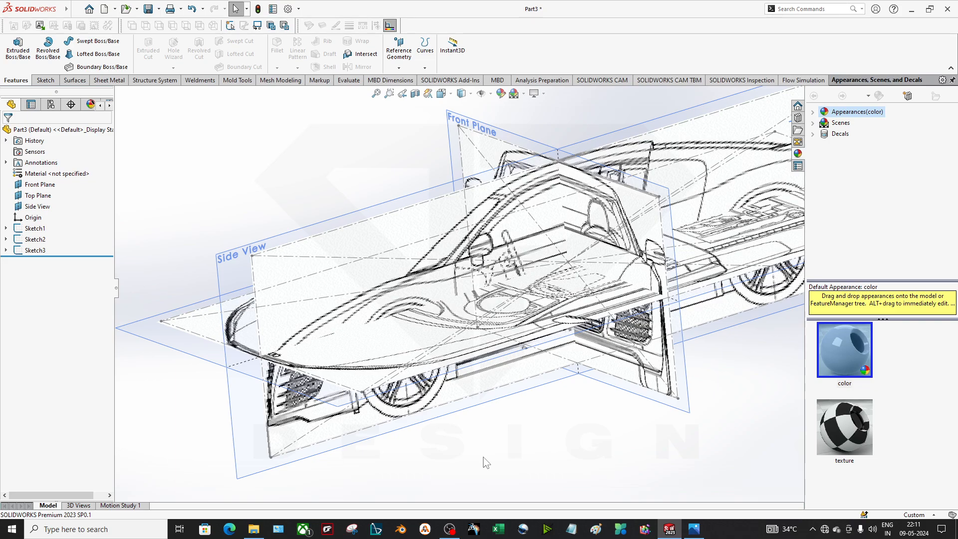
mouse_move(502, 445)
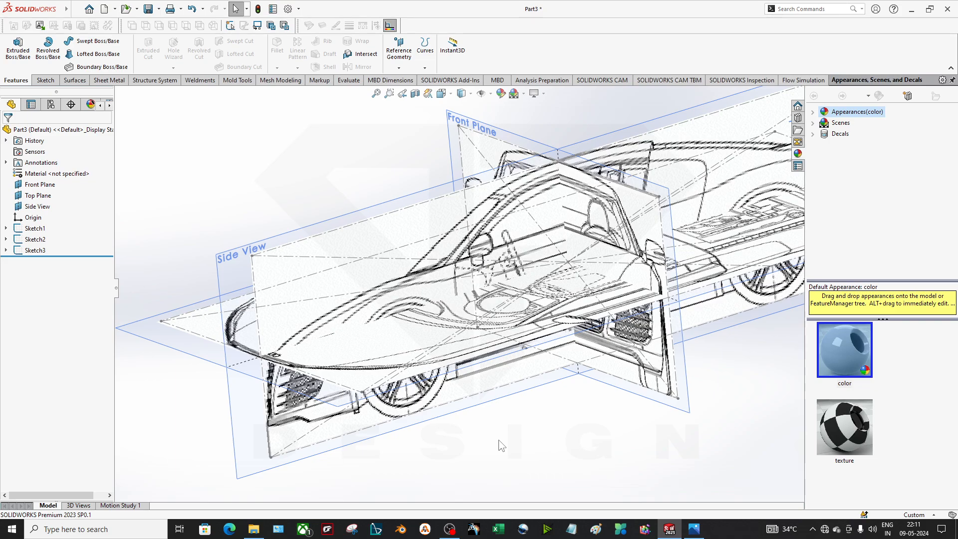